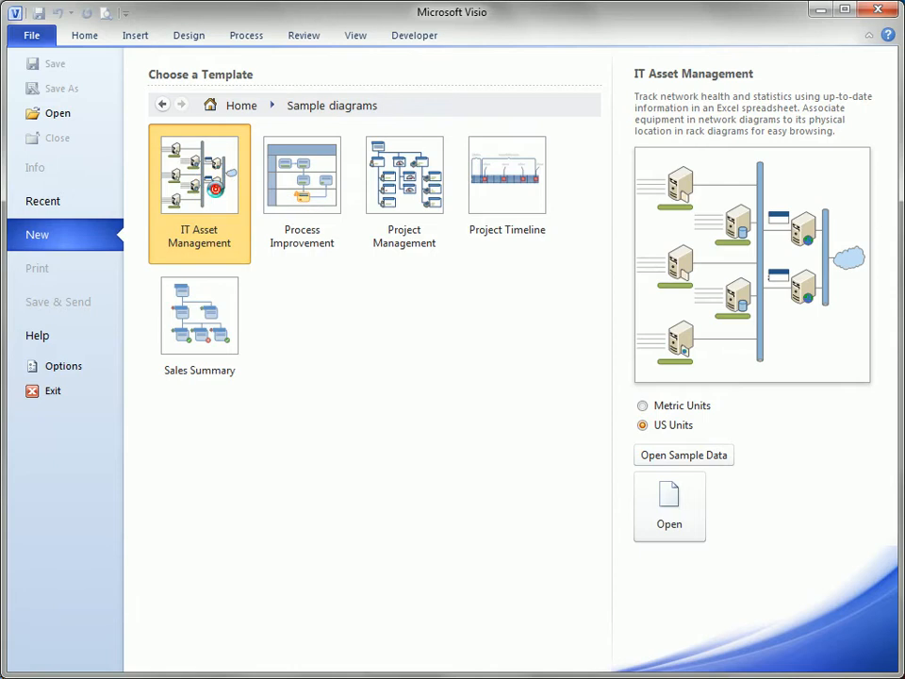
Step: Open the IT Asset Management sample drawing and browse its Topology and Row 1 Rack 1 pages
left_click(669, 507)
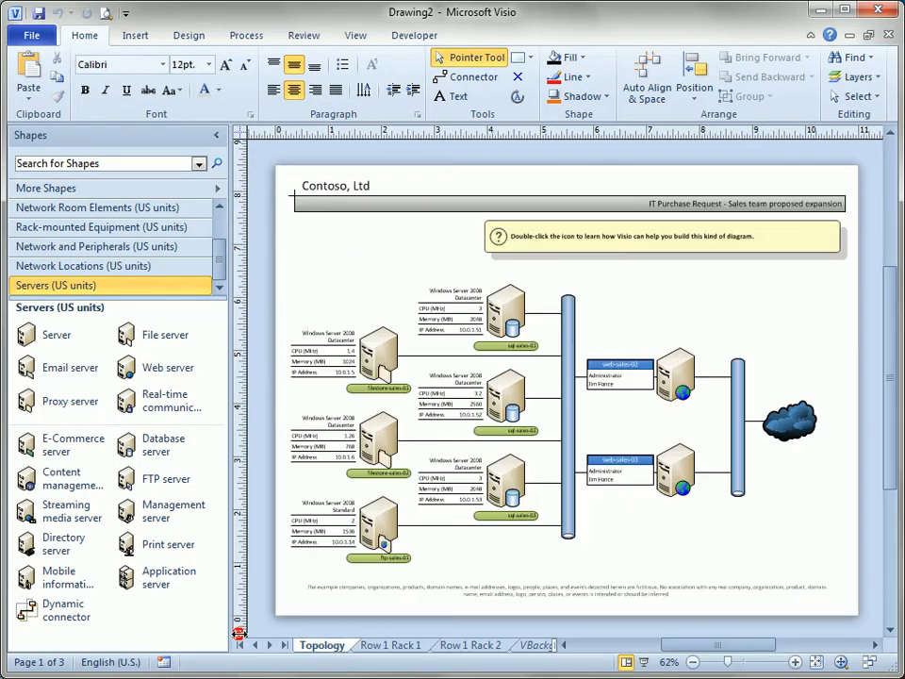
left_click(320, 644)
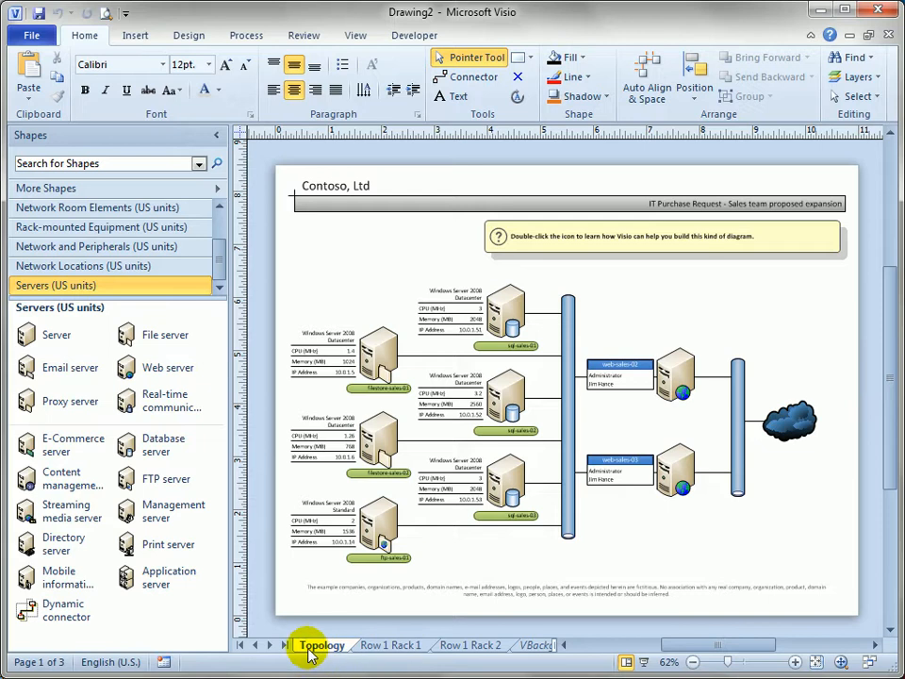
left_click(391, 644)
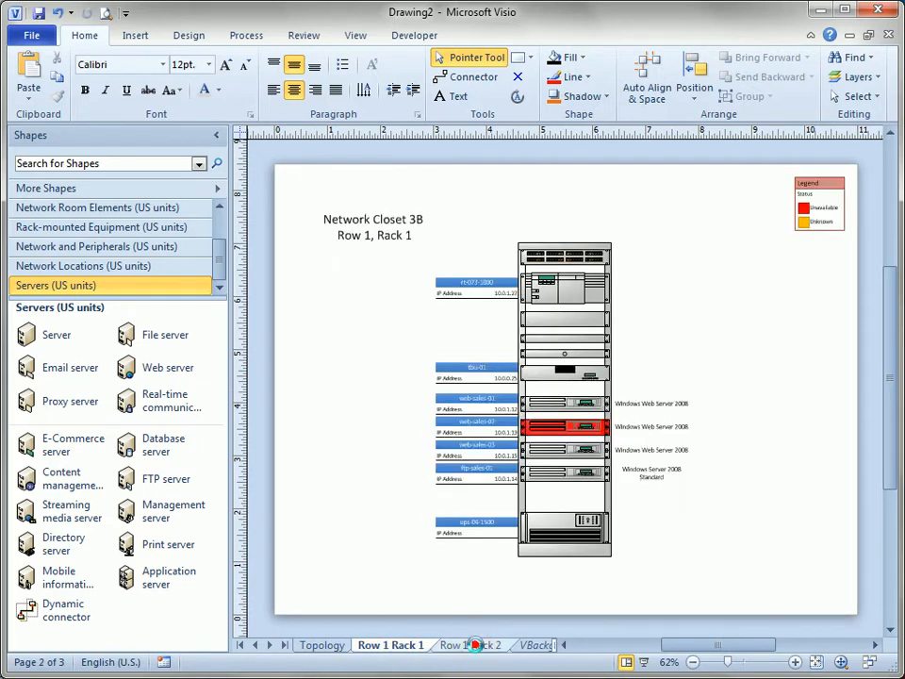
left_click(322, 644)
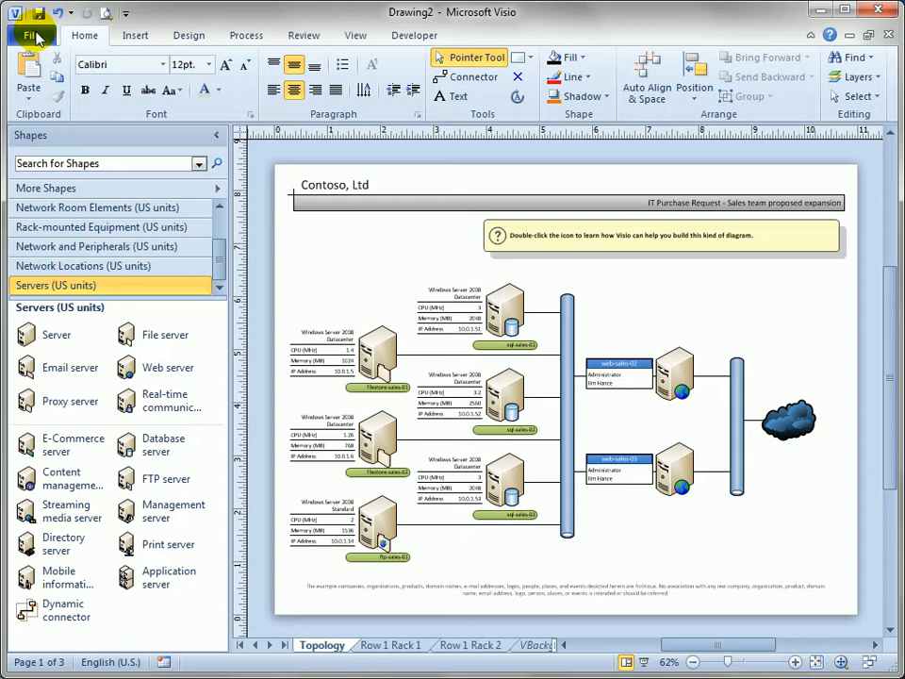
Step: Open Print Preview for the drawing from the File menu
left_click(33, 31)
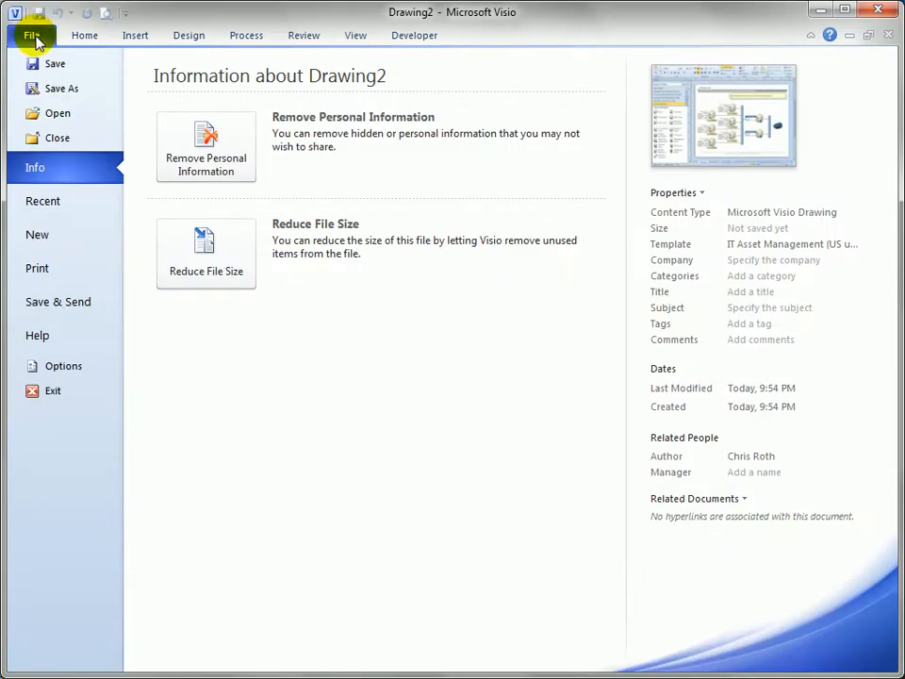
left_click(37, 268)
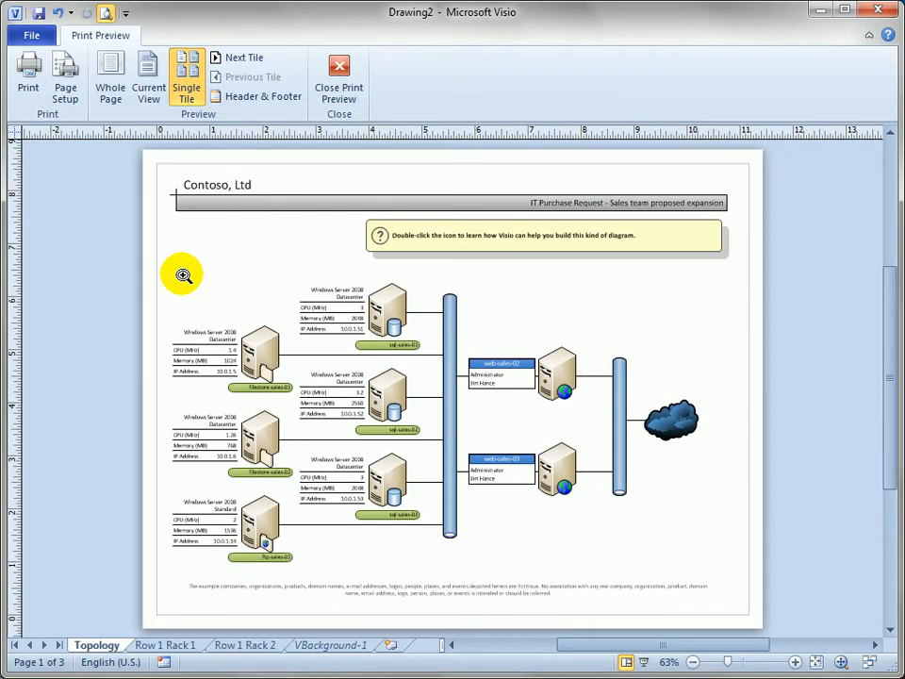
mouse_move(495, 53)
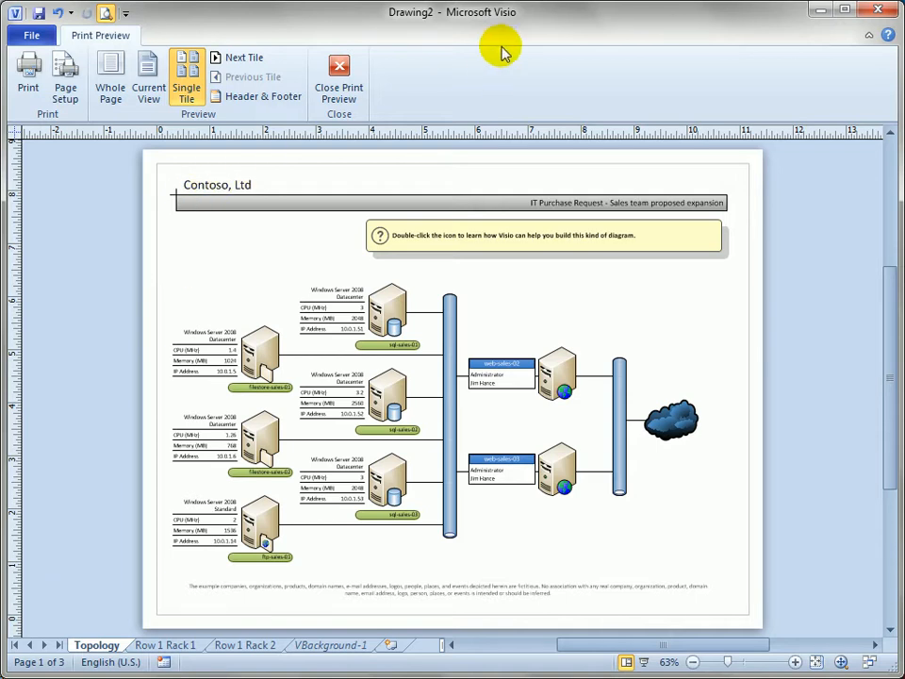
mouse_move(346, 49)
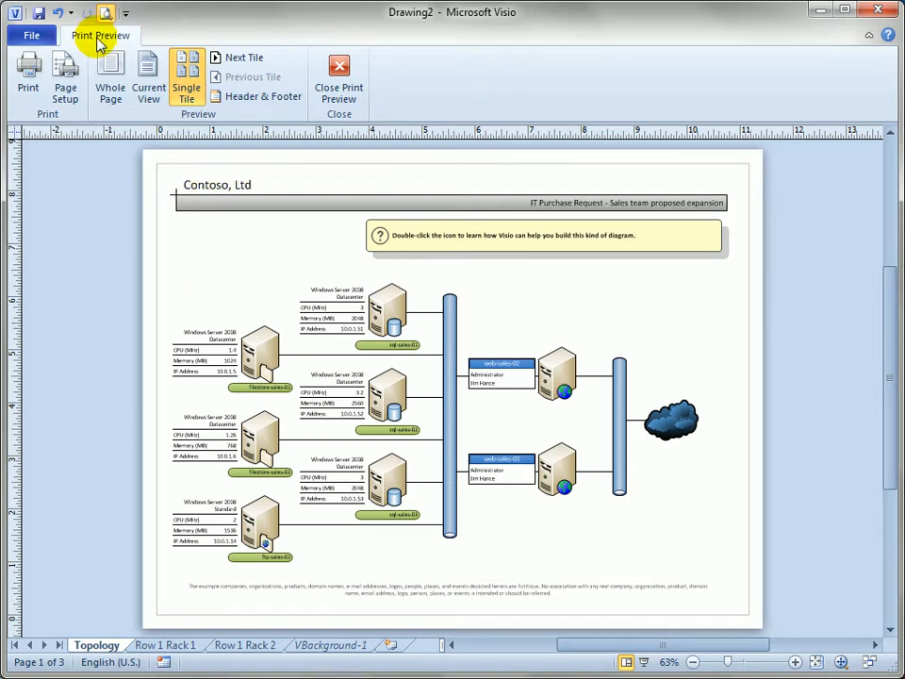
left_click(32, 35)
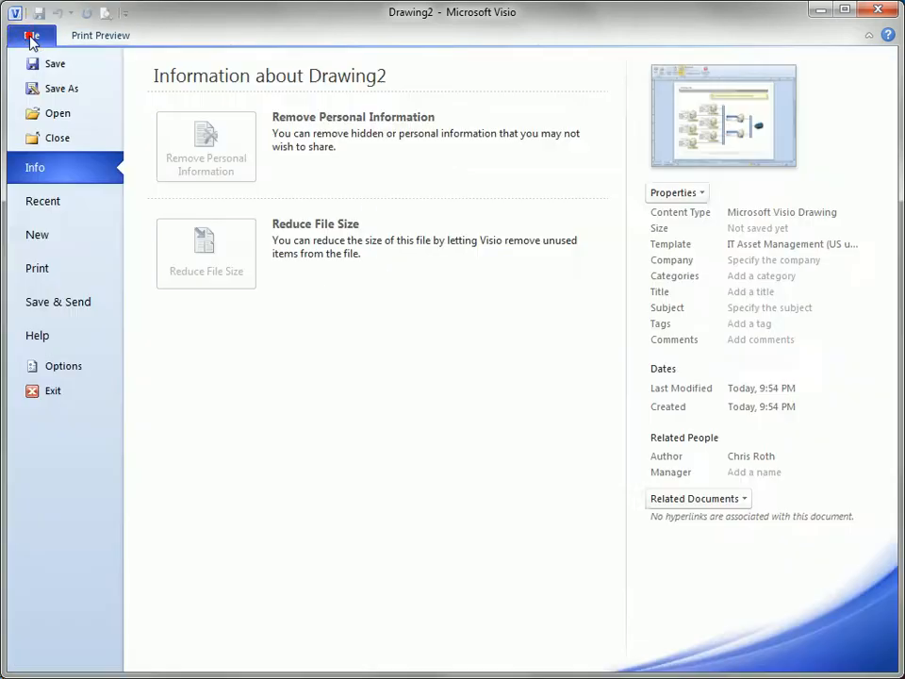
left_click(101, 35)
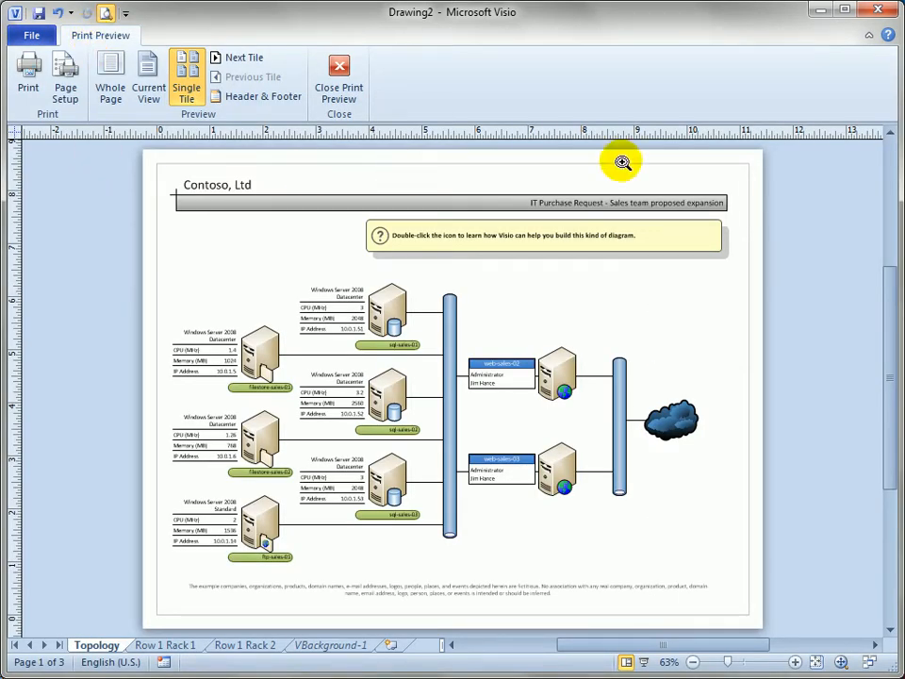
mouse_move(668, 345)
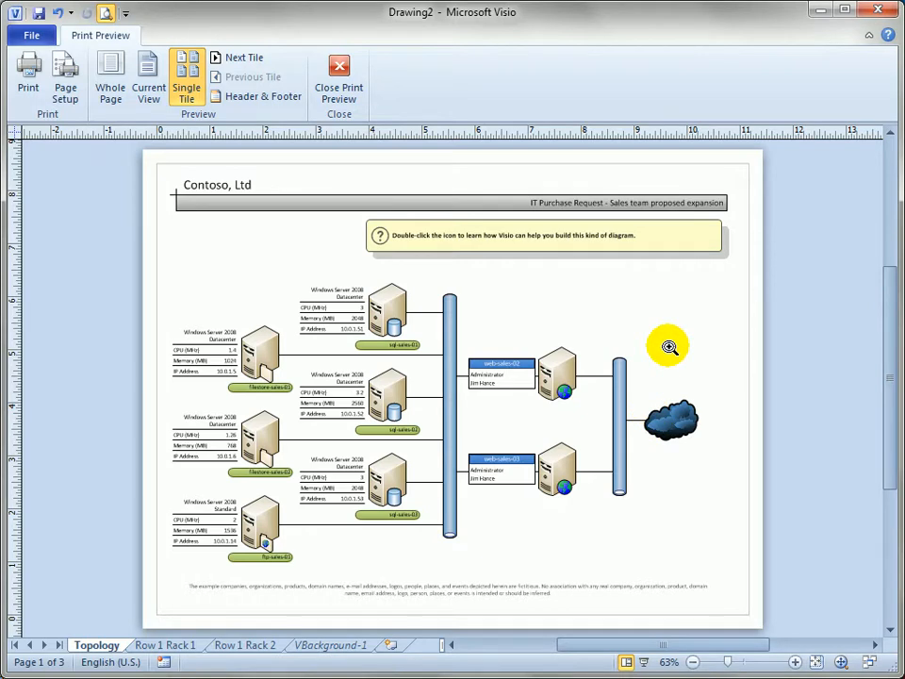
mouse_move(252, 438)
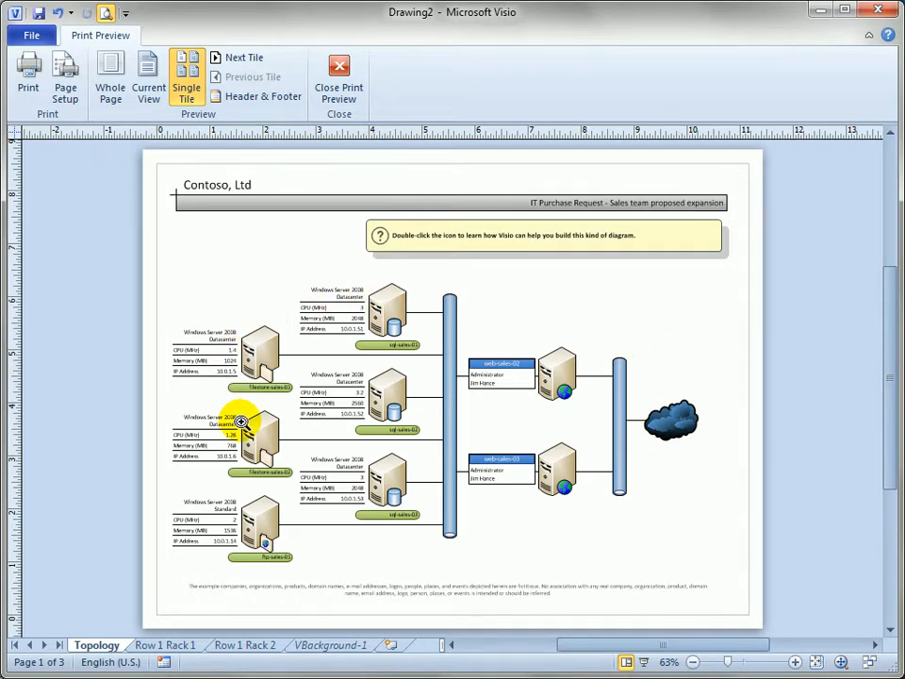
Step: Preview the Row 1 Rack 1 page, then zoom in and out on the Topology servers
left_click(165, 644)
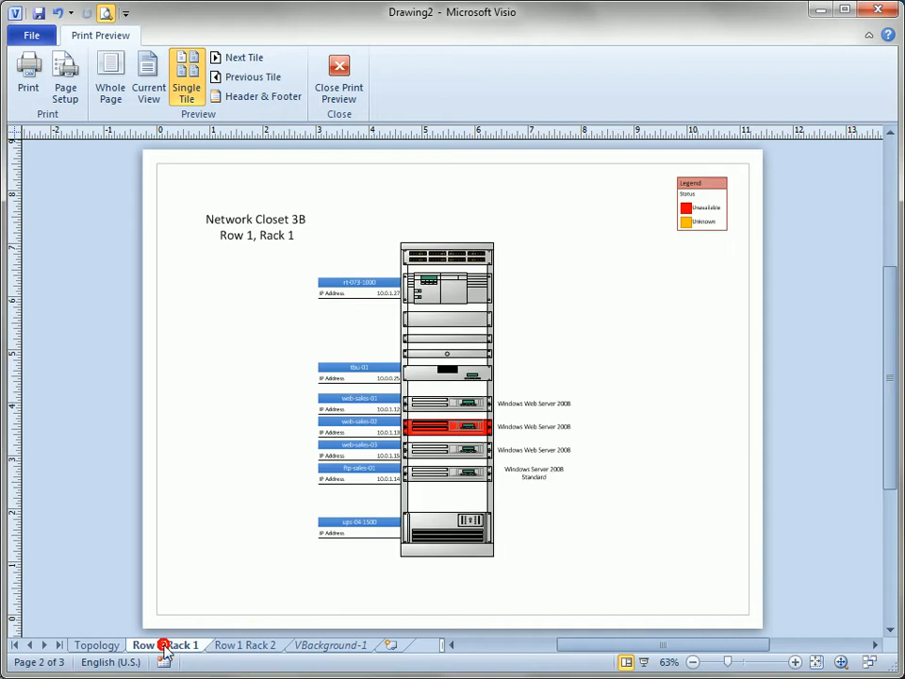
left_click(329, 645)
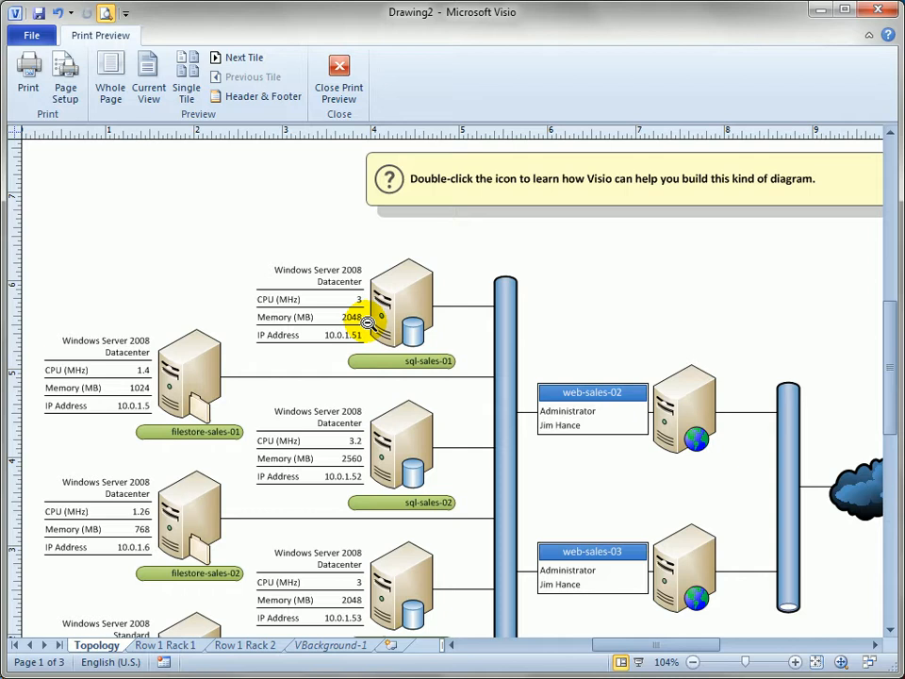
mouse_move(264, 235)
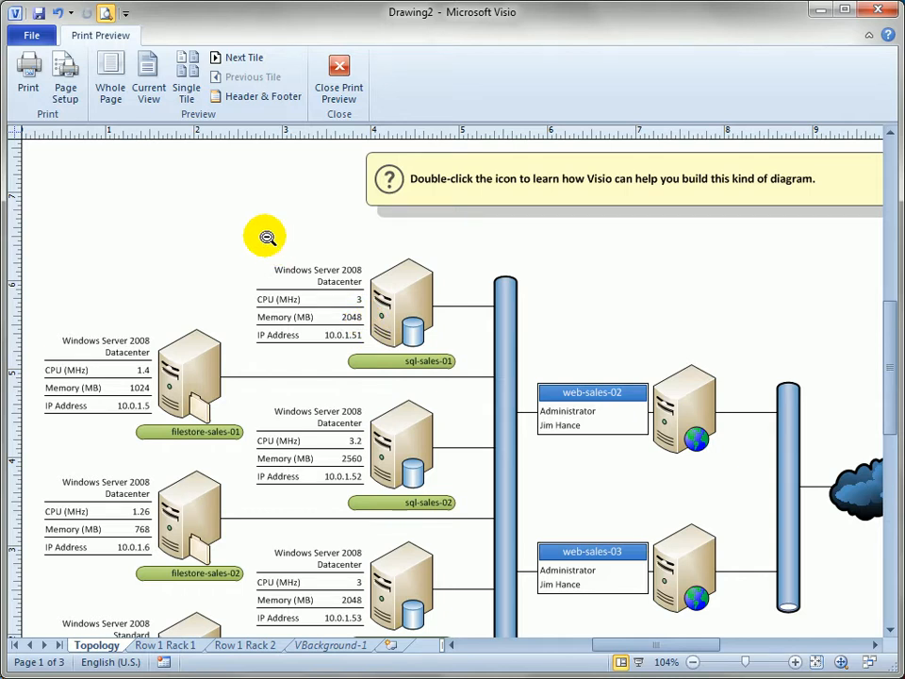
left_click(101, 73)
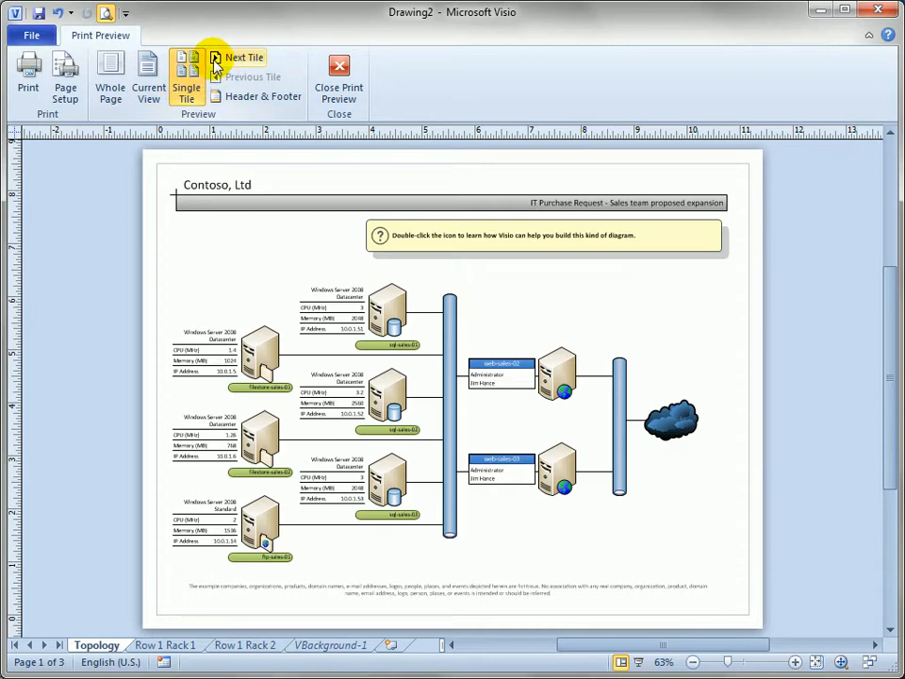
mouse_move(269, 59)
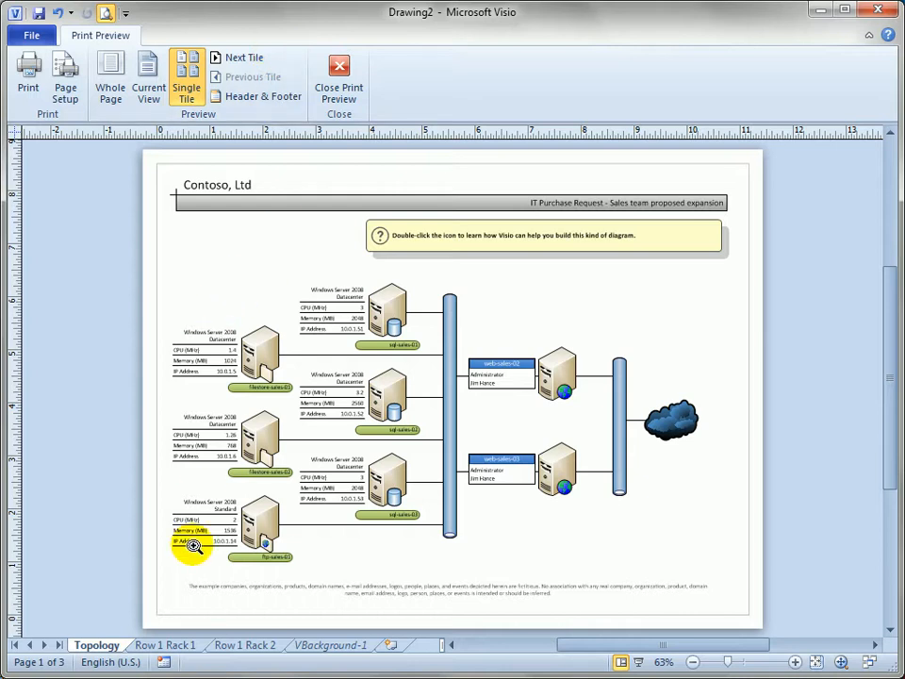
mouse_move(805, 248)
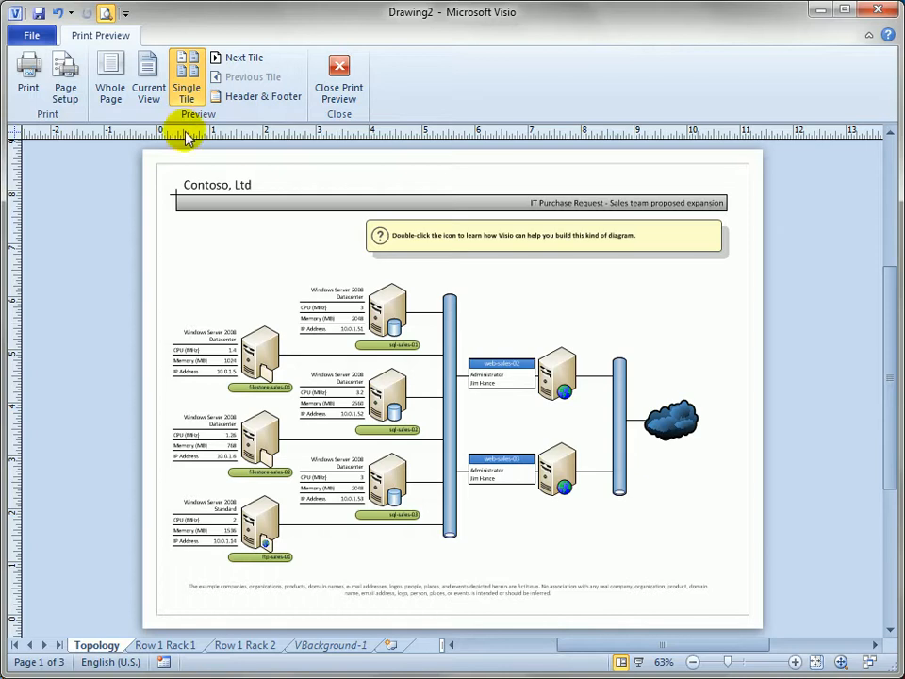
mouse_move(188, 146)
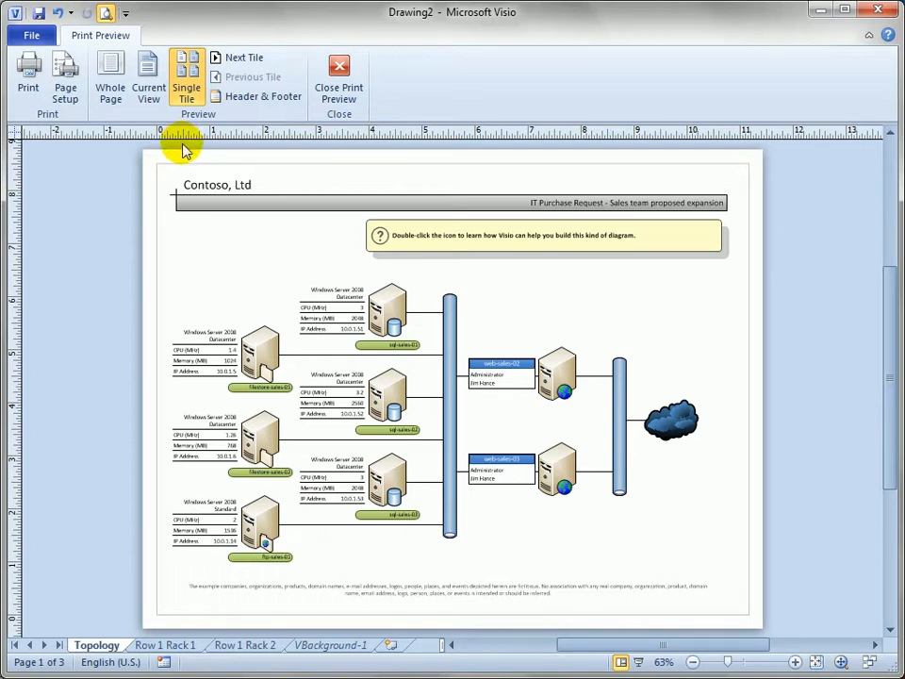
mouse_move(288, 102)
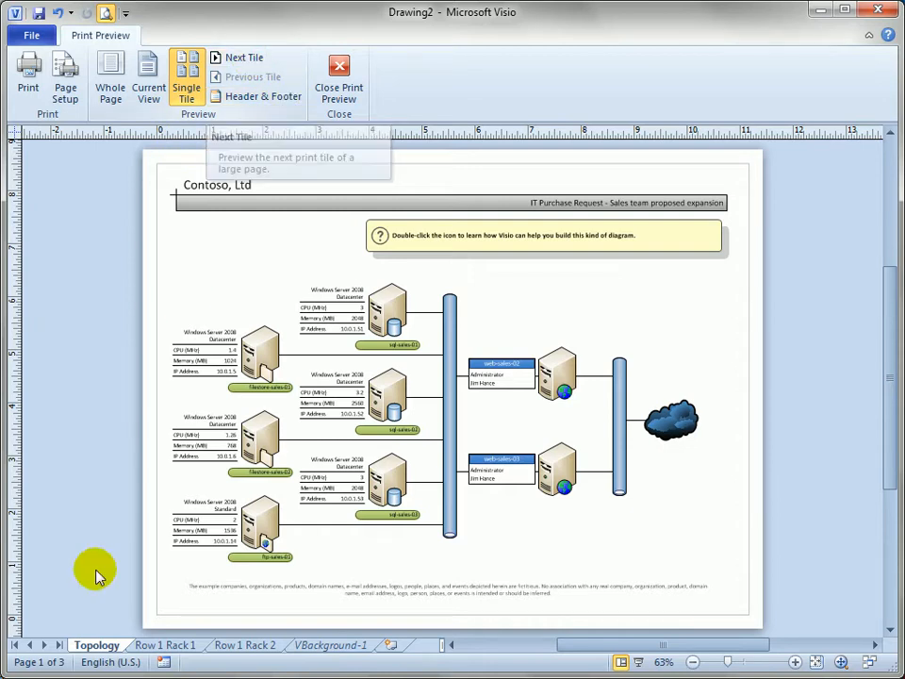
Step: Advance the preview twice, through Row 1 Rack 1 to Row 1 Rack 2 (page 3 of 3)
left_click(243, 57)
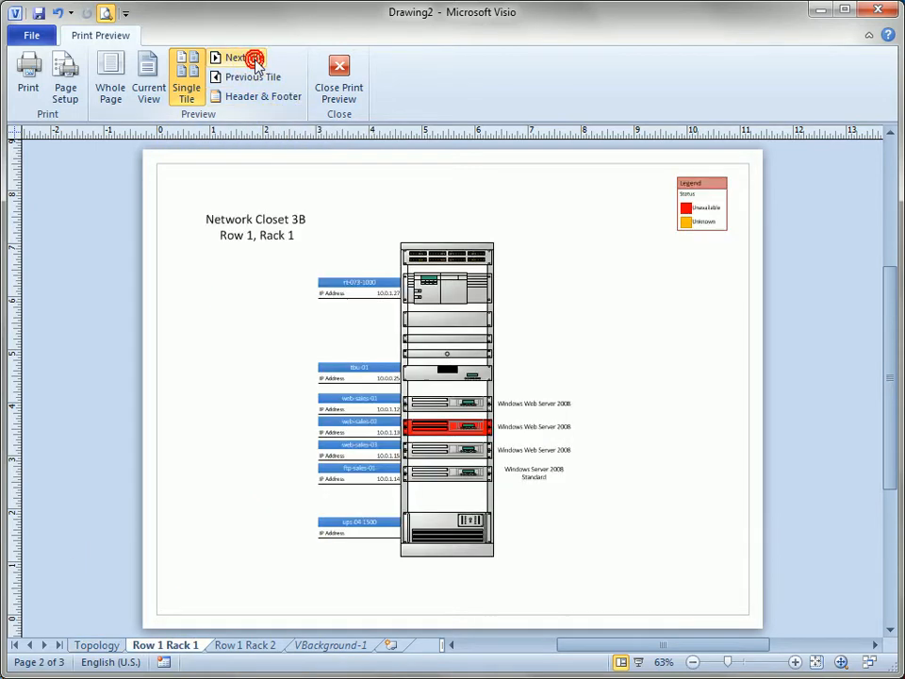
left_click(253, 58)
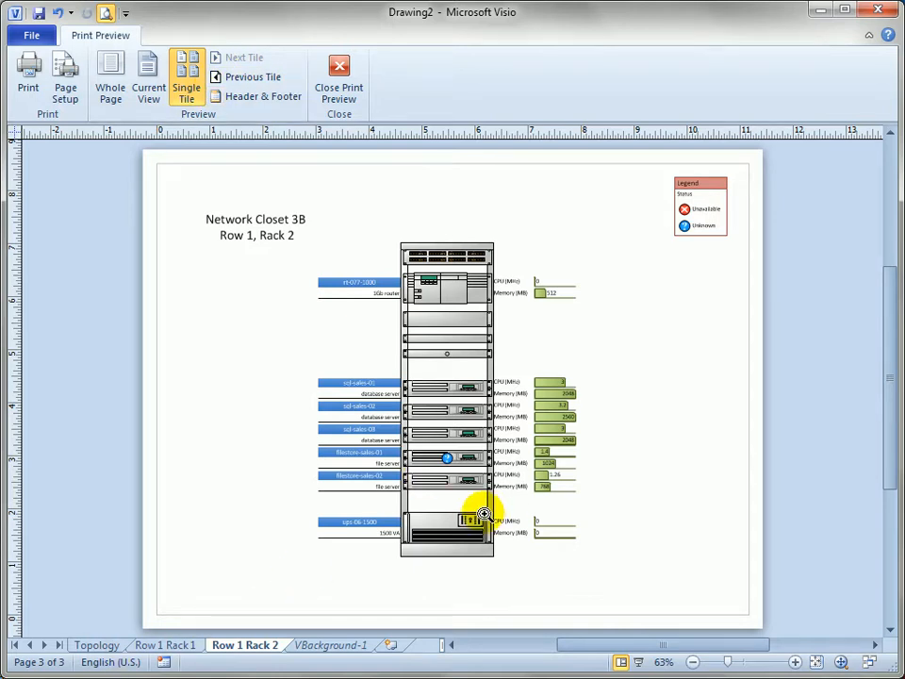
mouse_move(247, 59)
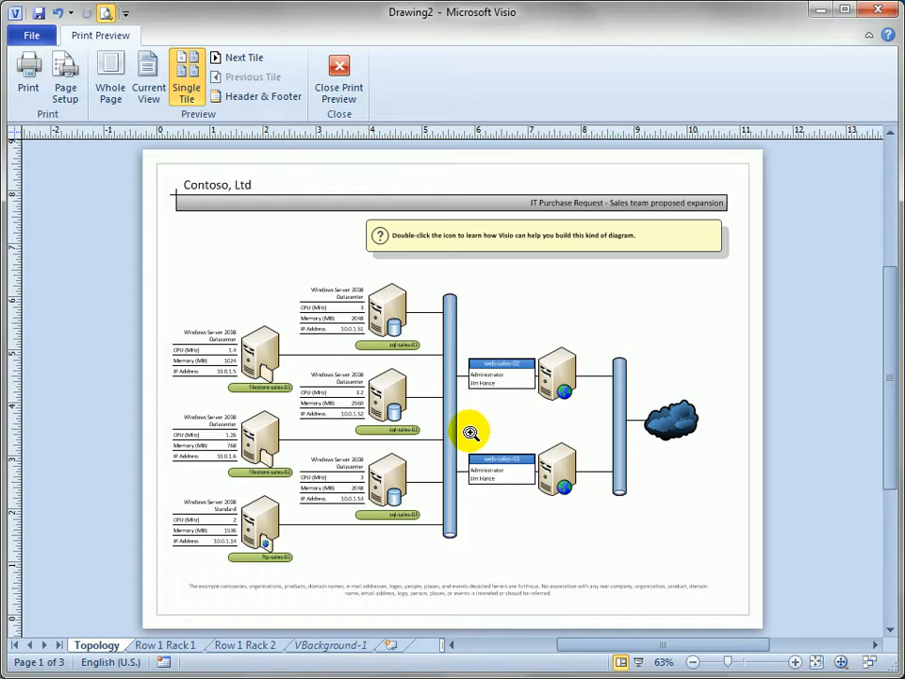
mouse_move(121, 226)
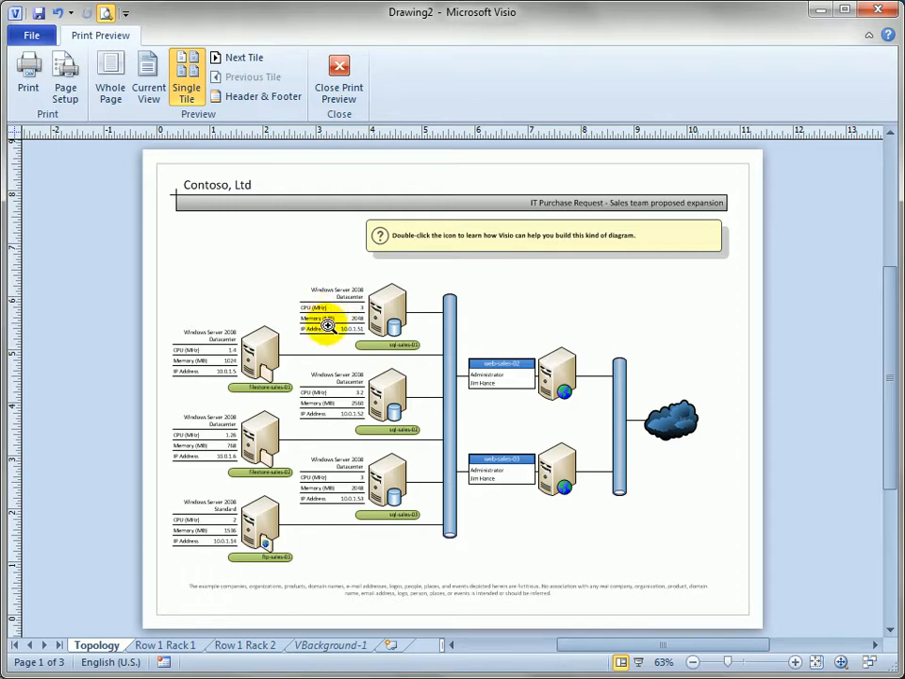
mouse_move(556, 540)
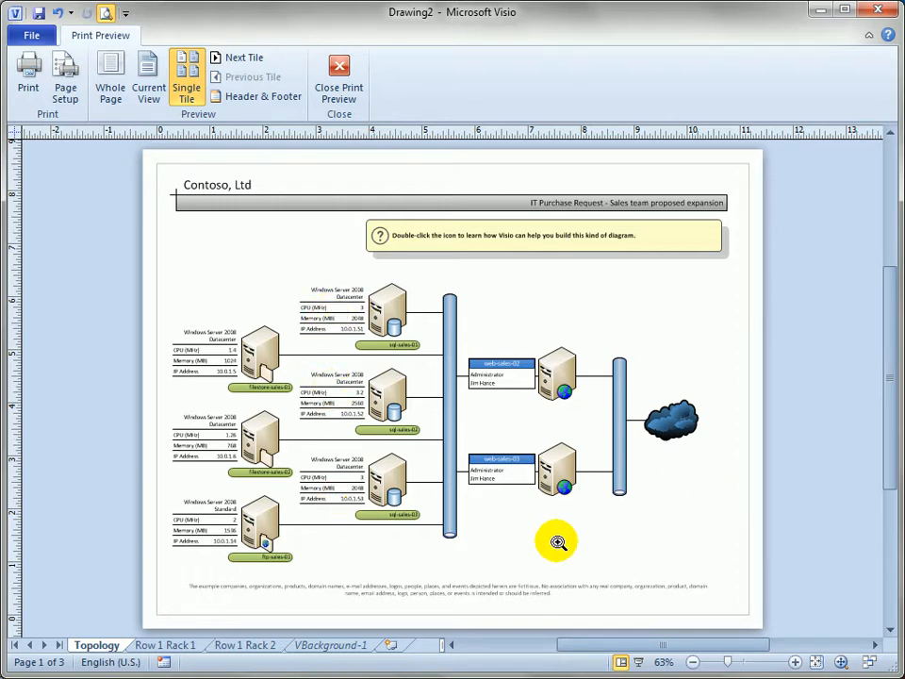
mouse_move(559, 545)
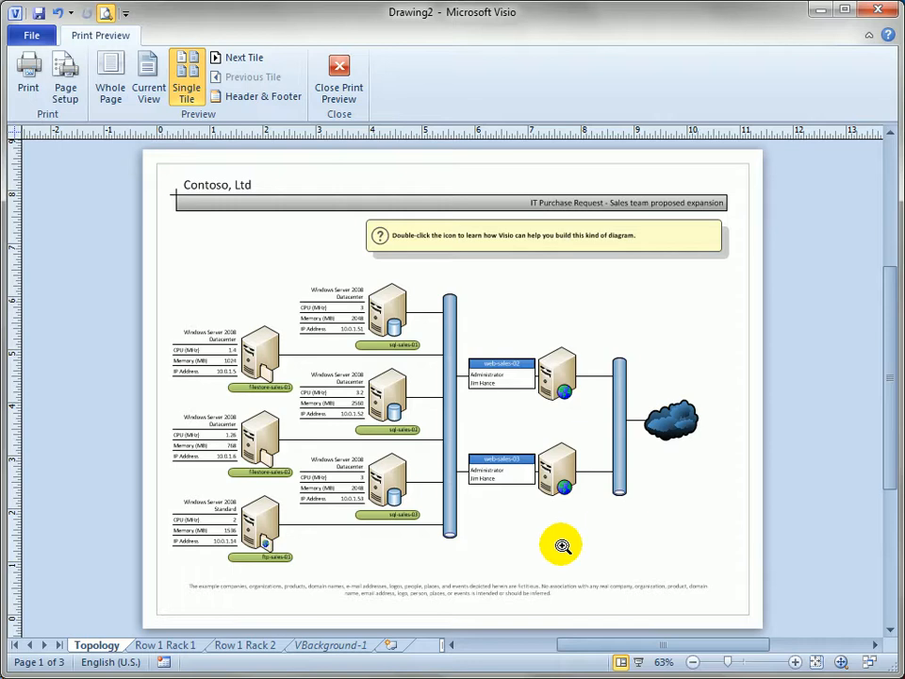
mouse_move(59, 75)
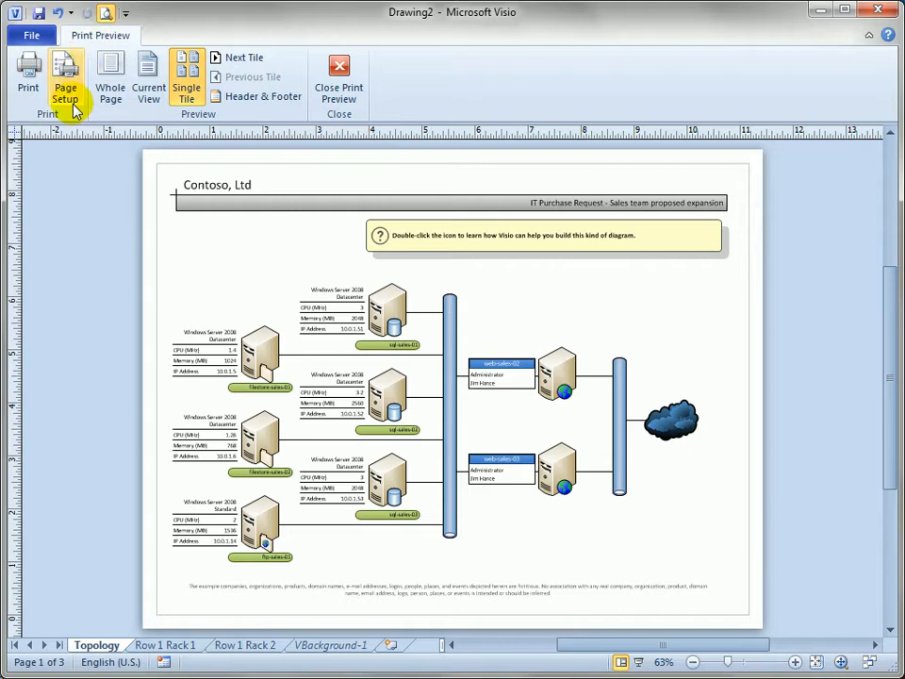
Step: In Print Setup, fit the Topology page to 3 sheets across by 3 sheets down
left_click(65, 75)
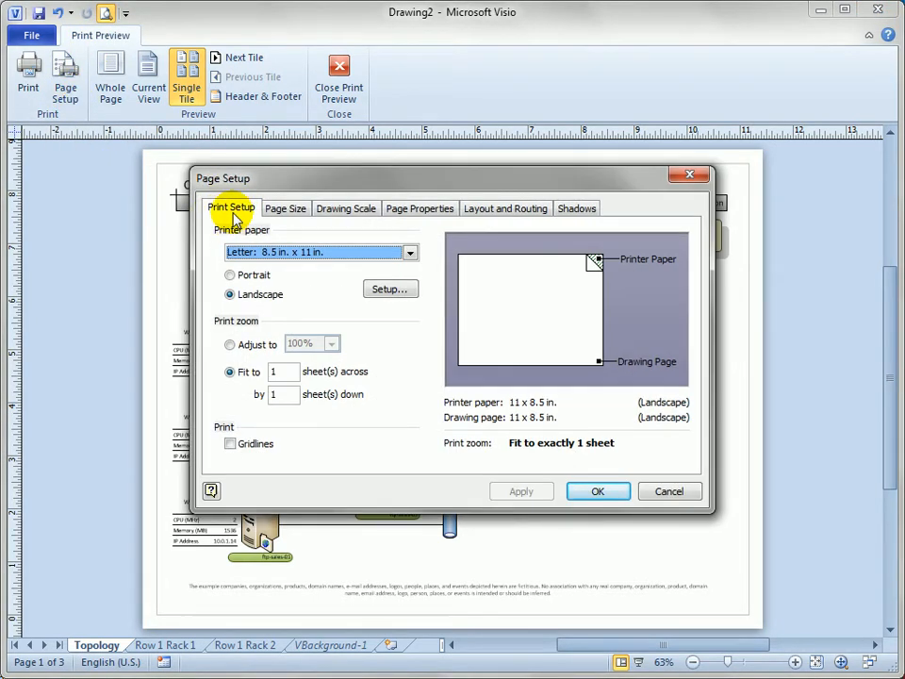
mouse_move(308, 215)
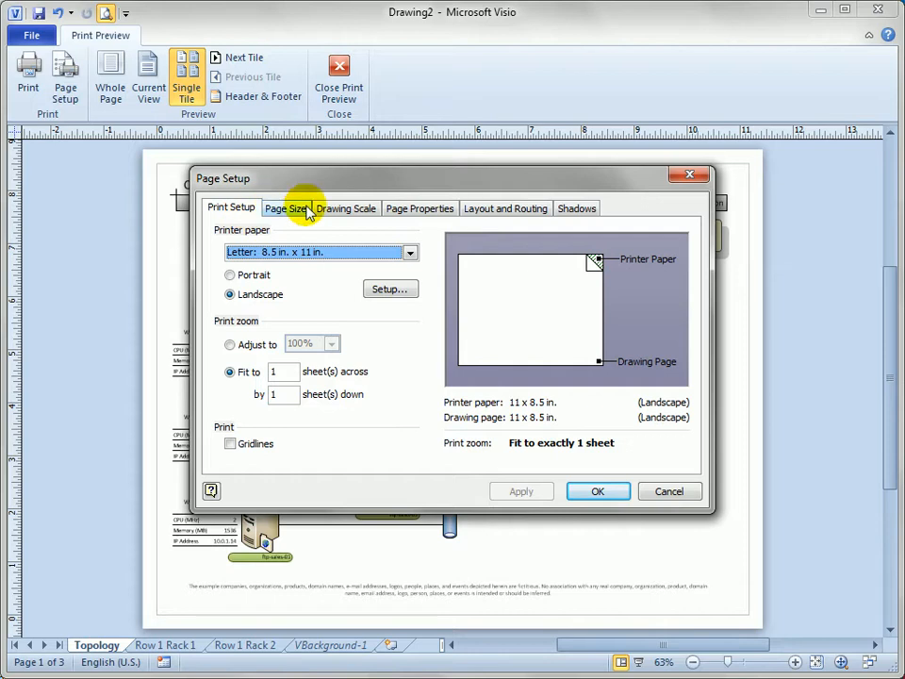
mouse_move(575, 208)
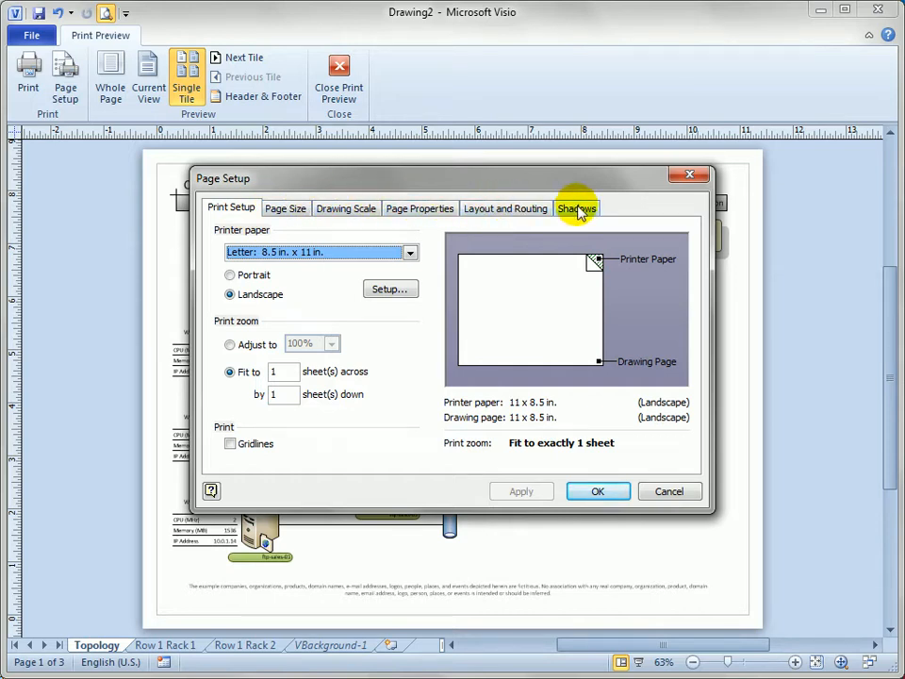
mouse_move(230, 371)
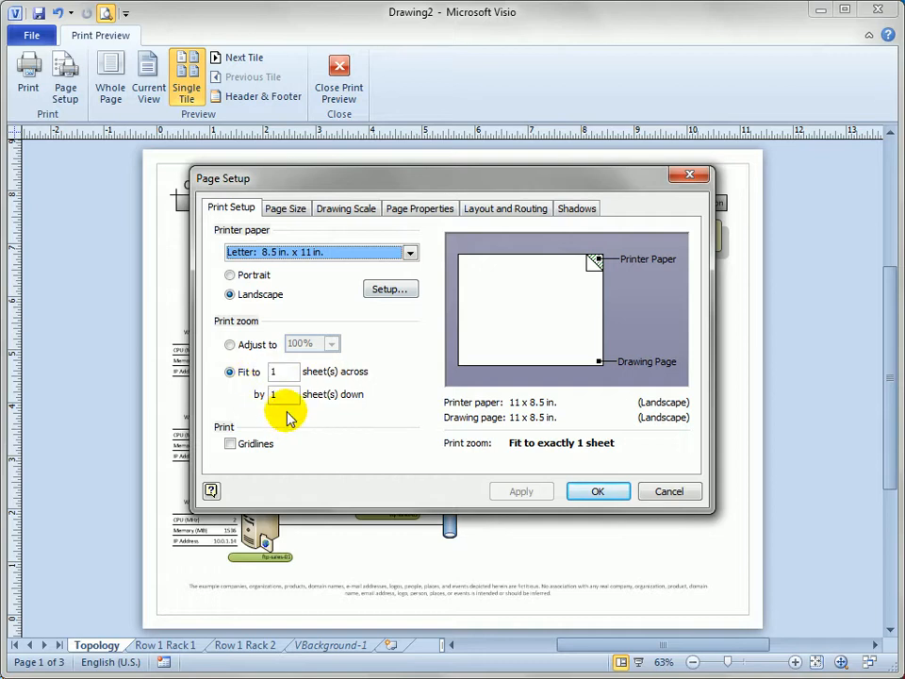
mouse_move(336, 395)
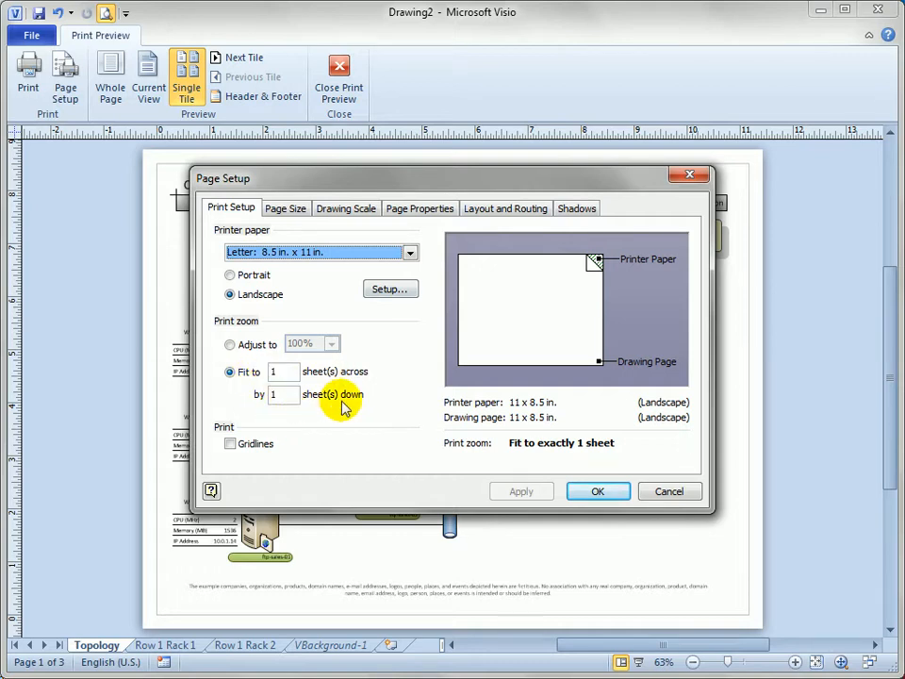
mouse_move(311, 403)
type("3")
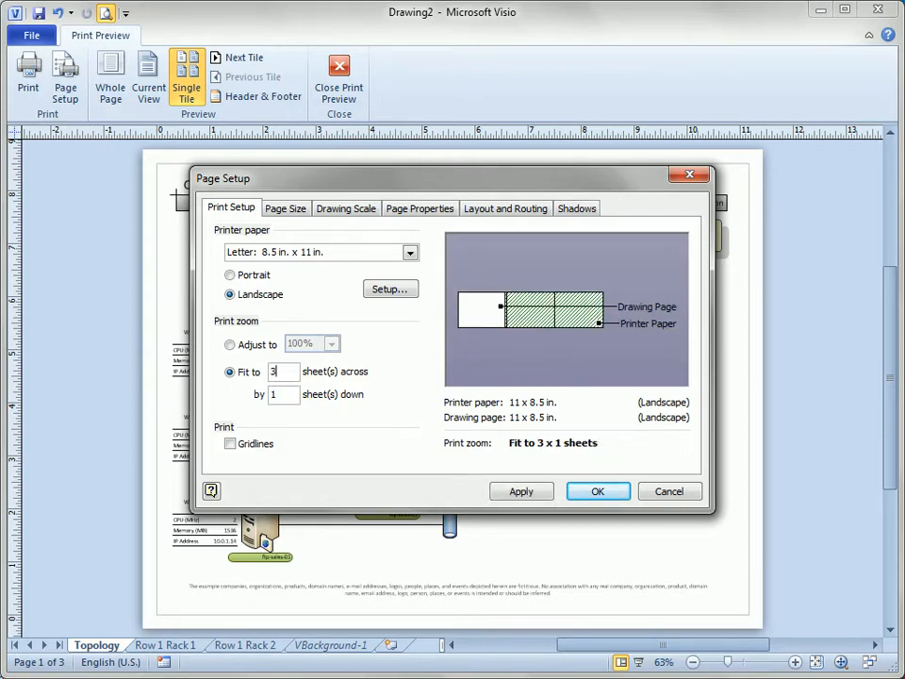
left_click(282, 394)
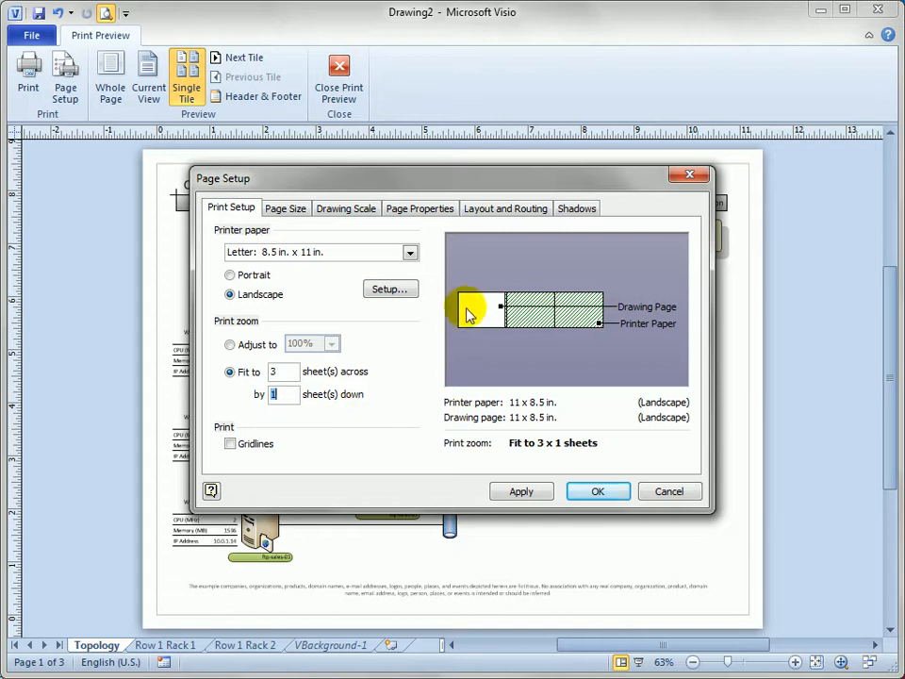
mouse_move(490, 318)
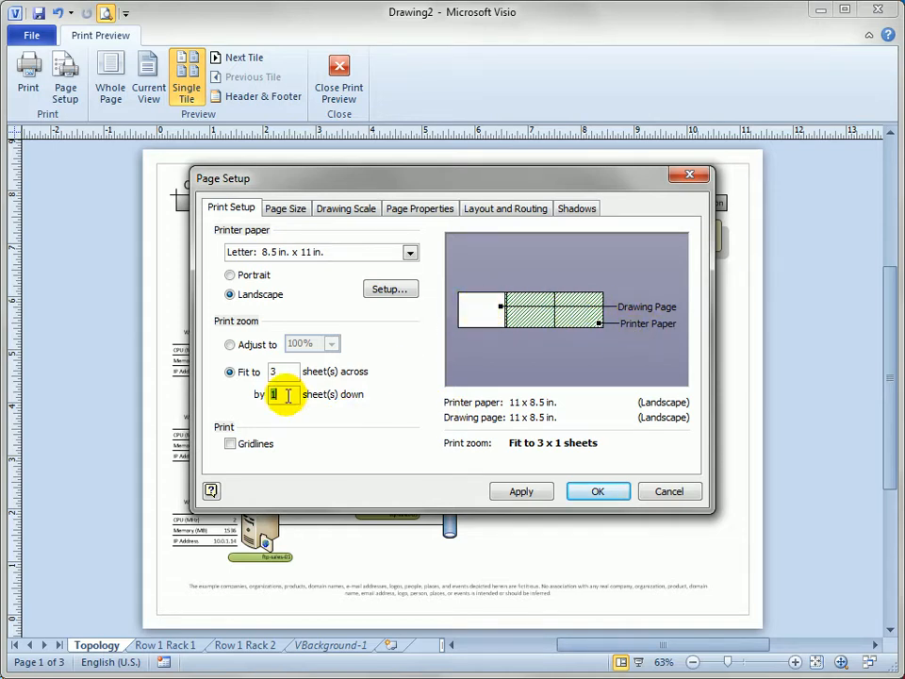
type("3")
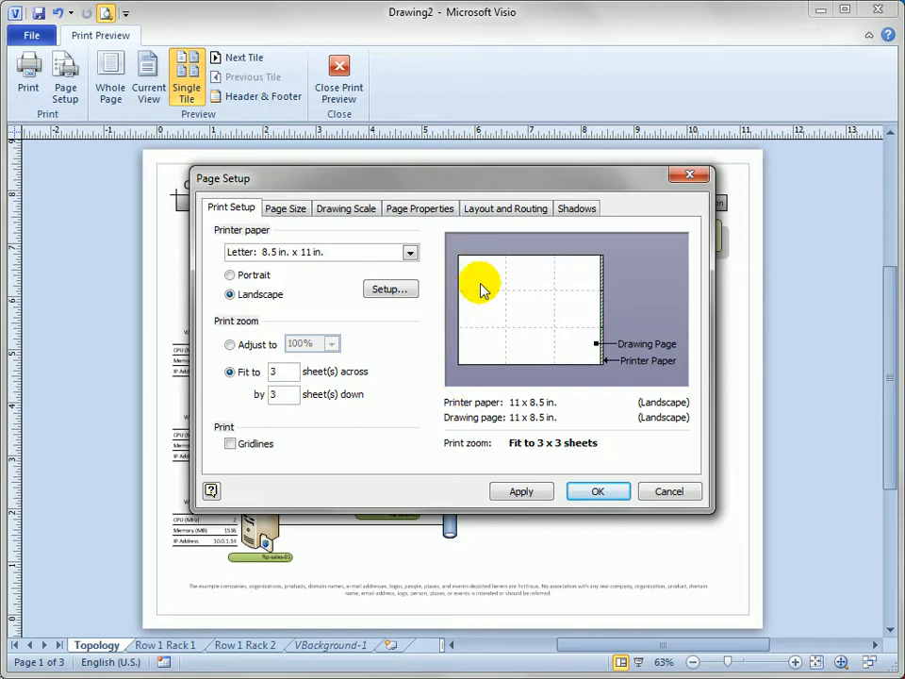
mouse_move(592, 287)
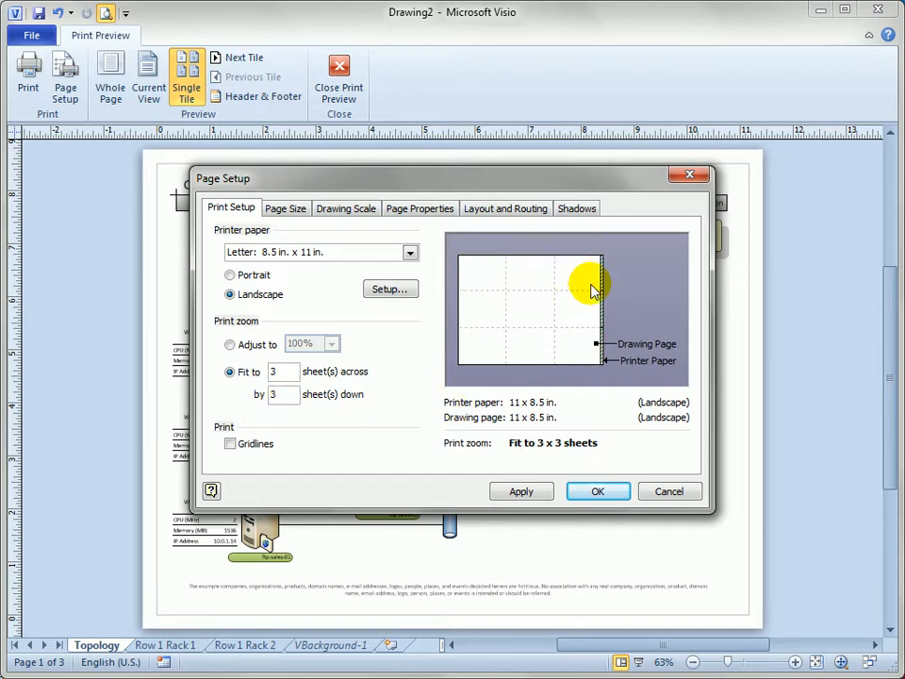
mouse_move(501, 343)
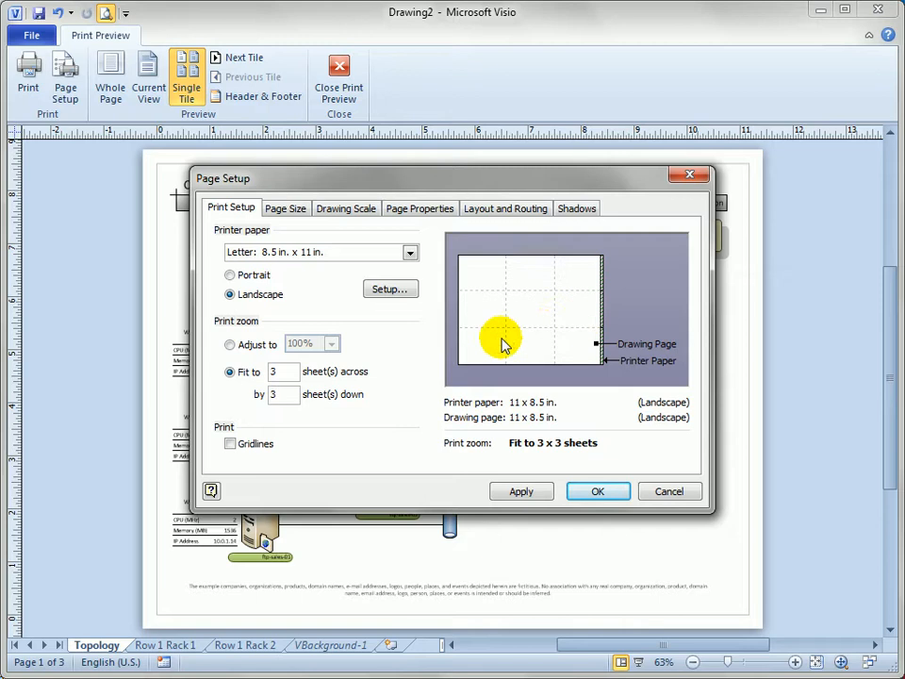
mouse_move(579, 369)
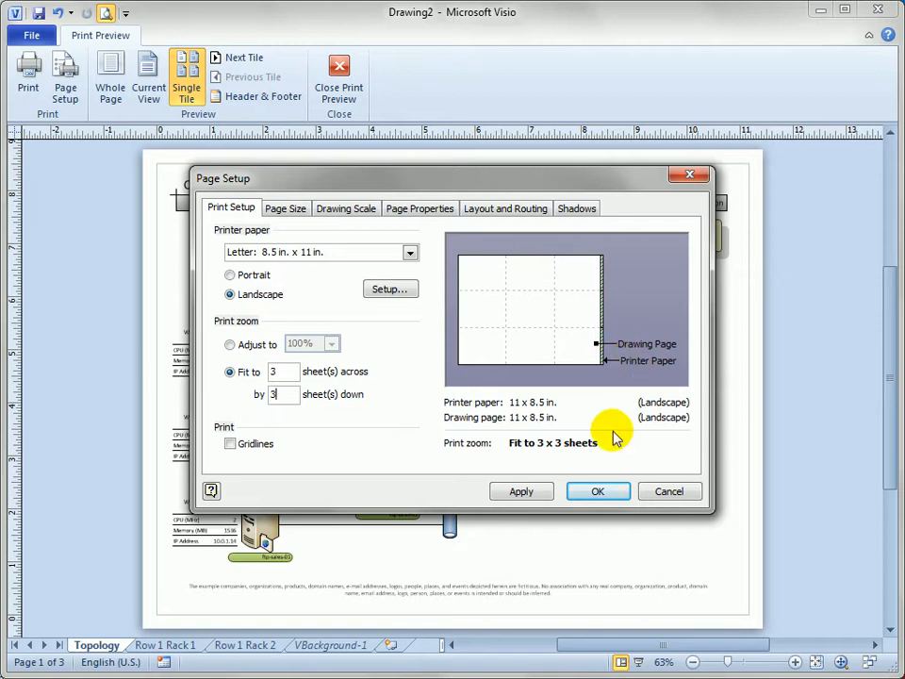
mouse_move(597, 491)
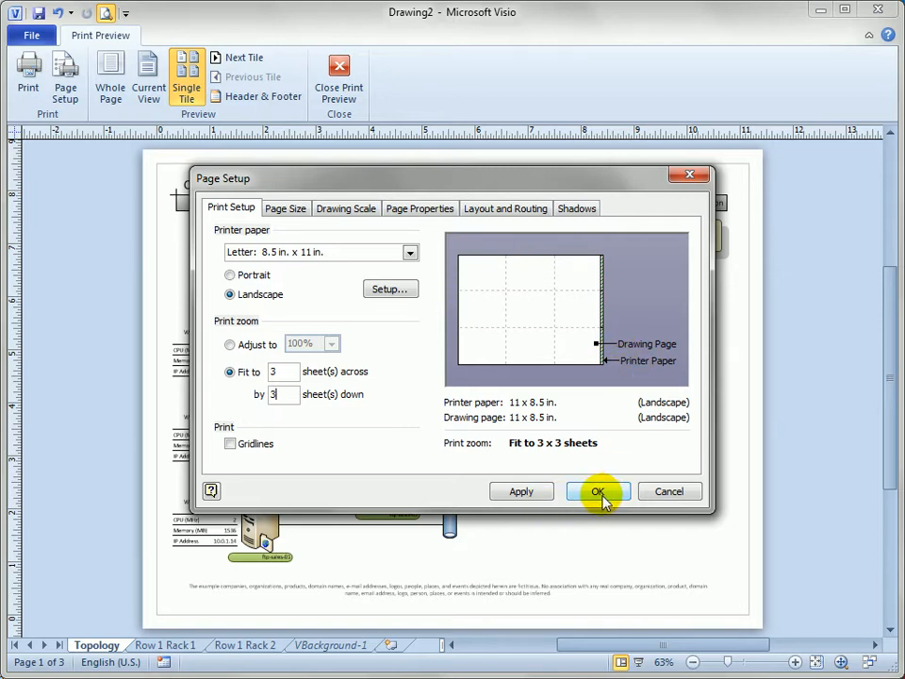
left_click(597, 491)
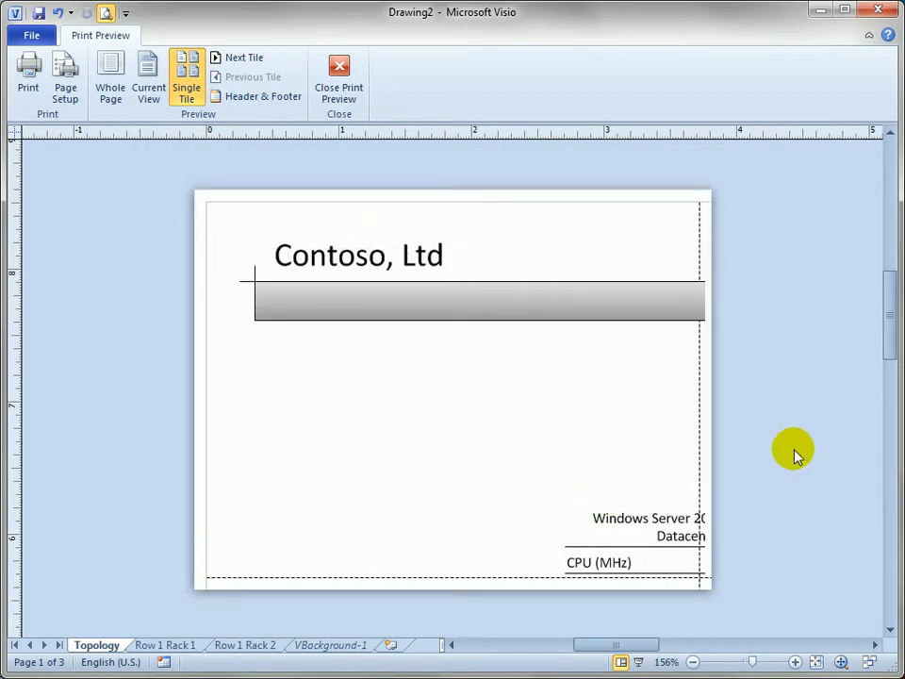
Step: Step through three enlarged tiles, then show the Whole Page 3 by 3 grid
left_click(241, 57)
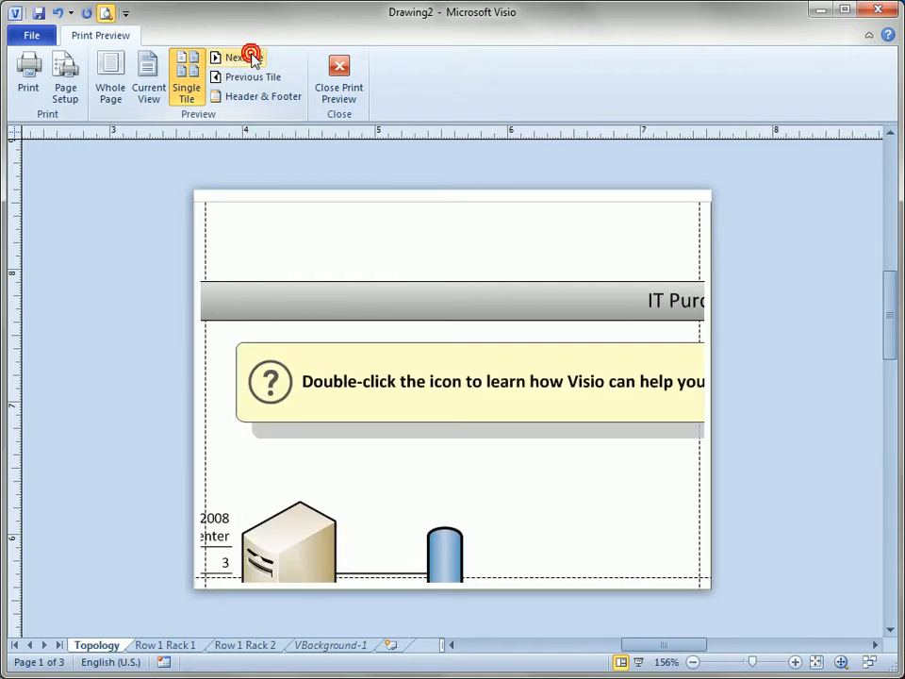
left_click(248, 55)
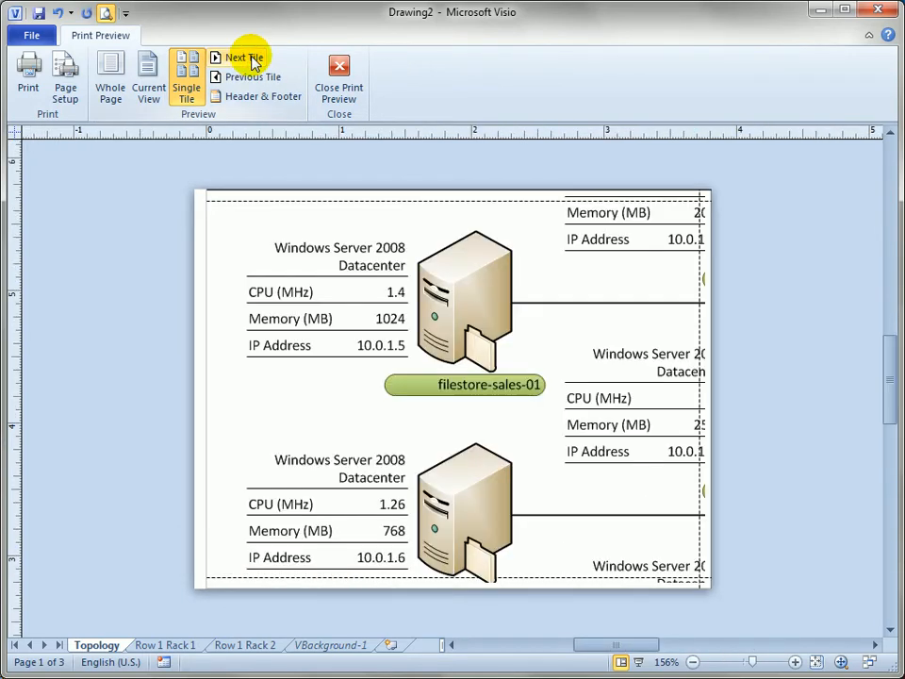
left_click(250, 57)
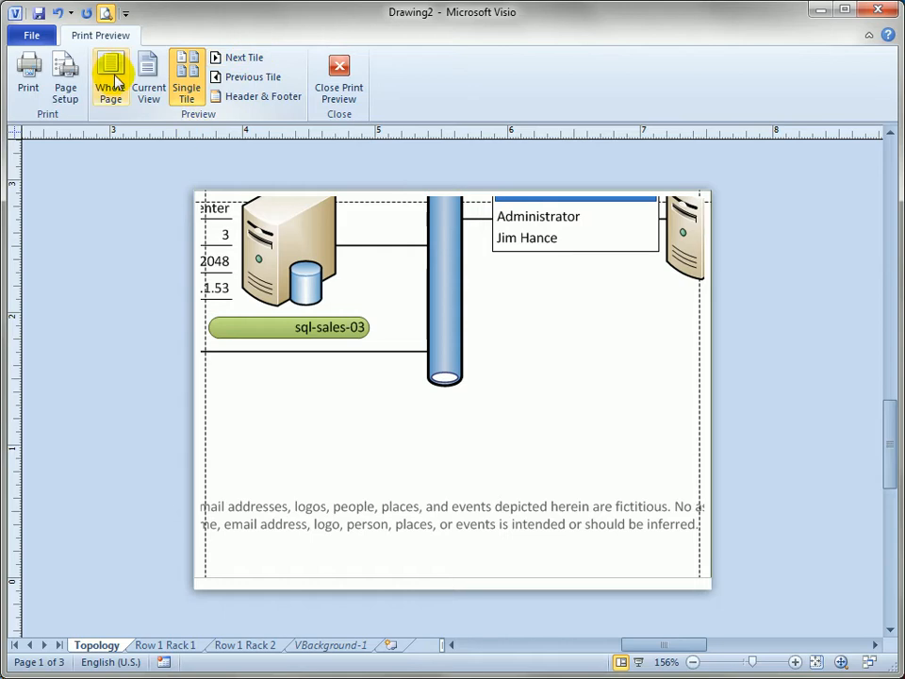
left_click(106, 76)
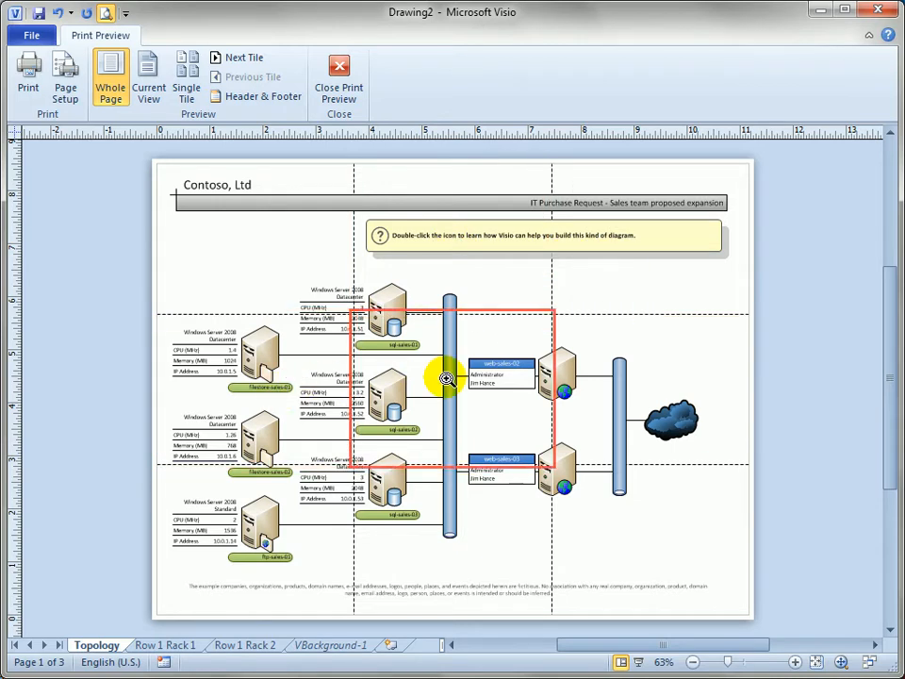
Step: Zoom into single tiles of the Topology grid and return to the Whole Page view
left_click(178, 80)
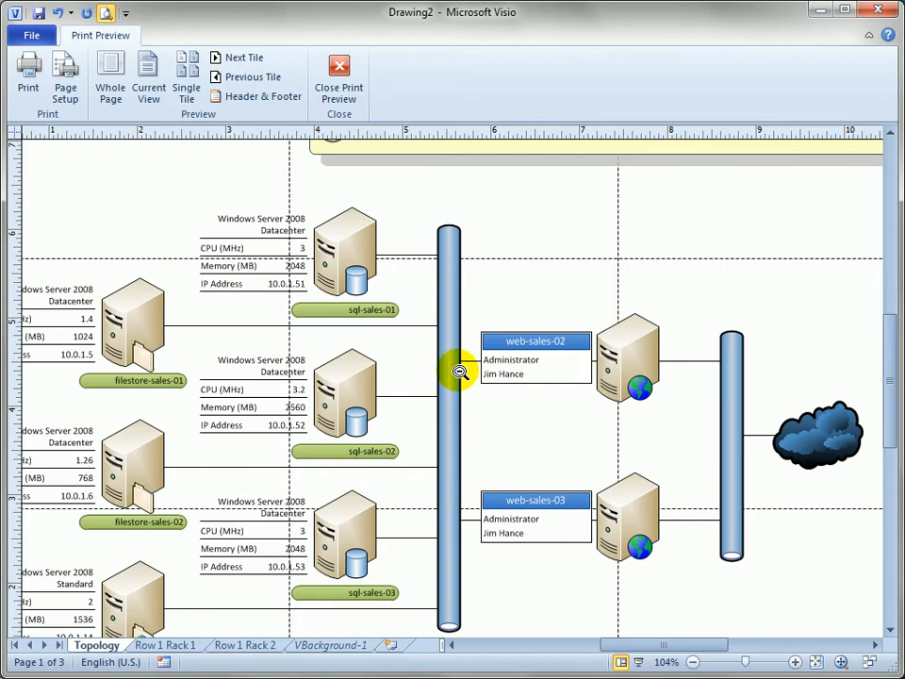
mouse_move(465, 440)
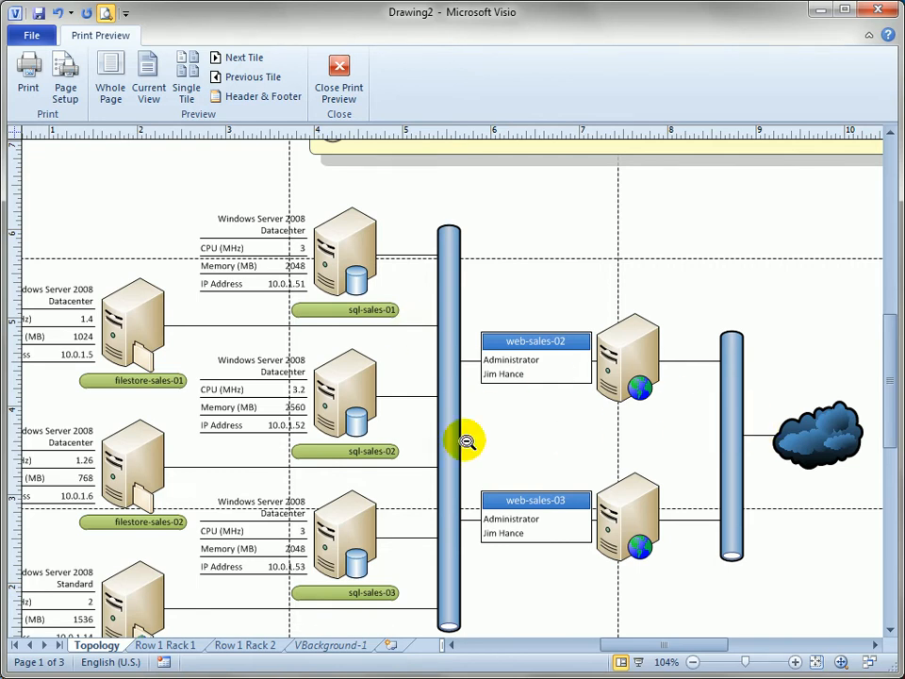
left_click(109, 85)
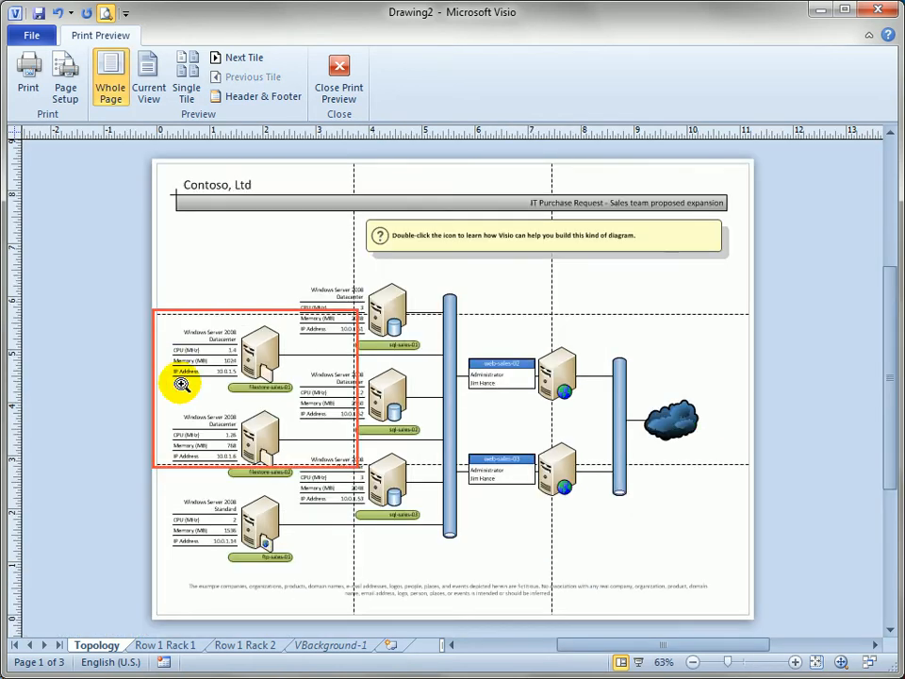
left_click(179, 75)
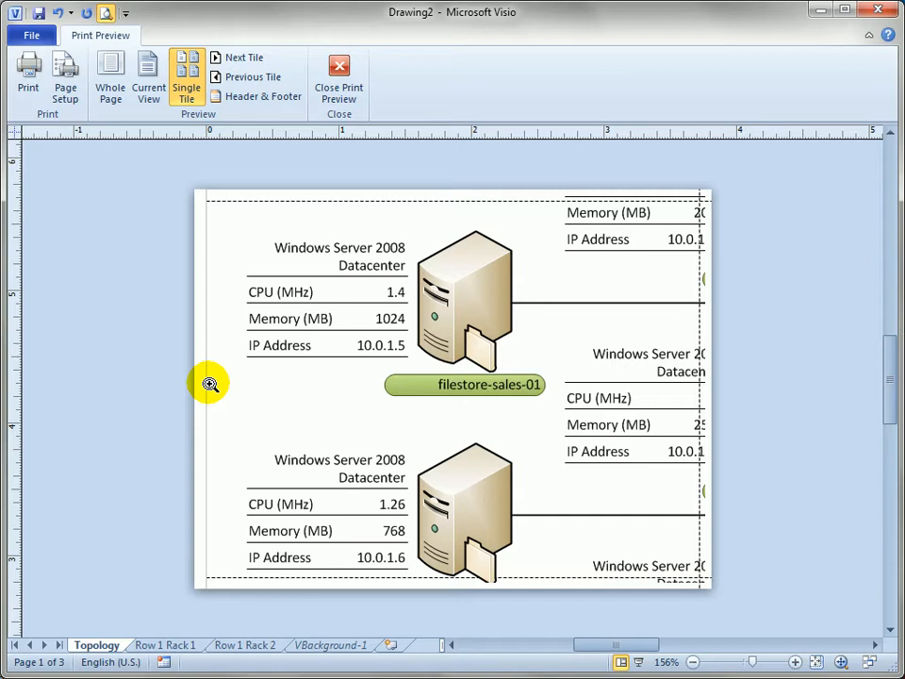
left_click(107, 76)
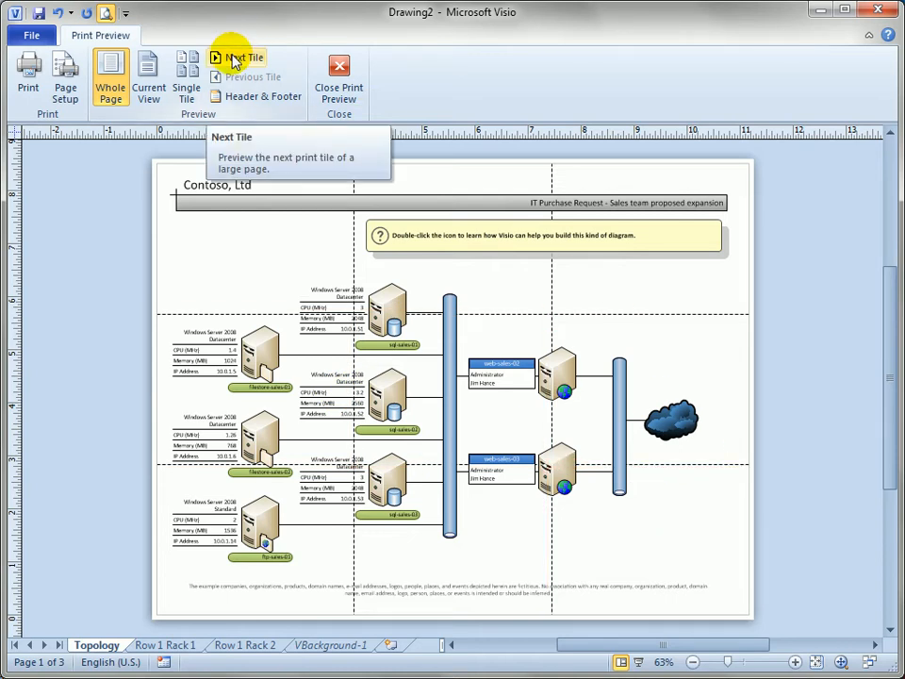
left_click(248, 57)
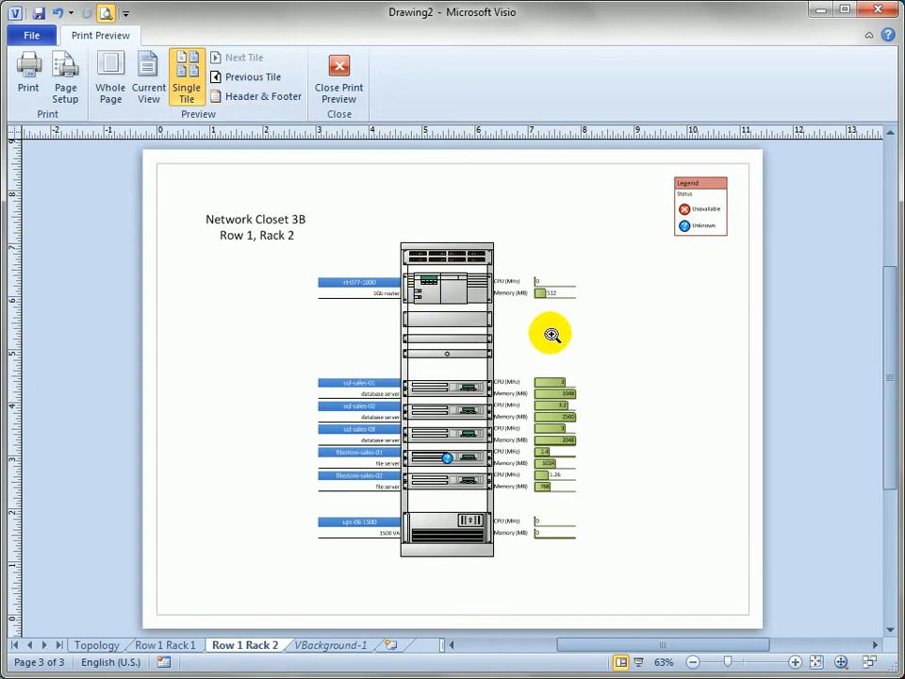
mouse_move(625, 193)
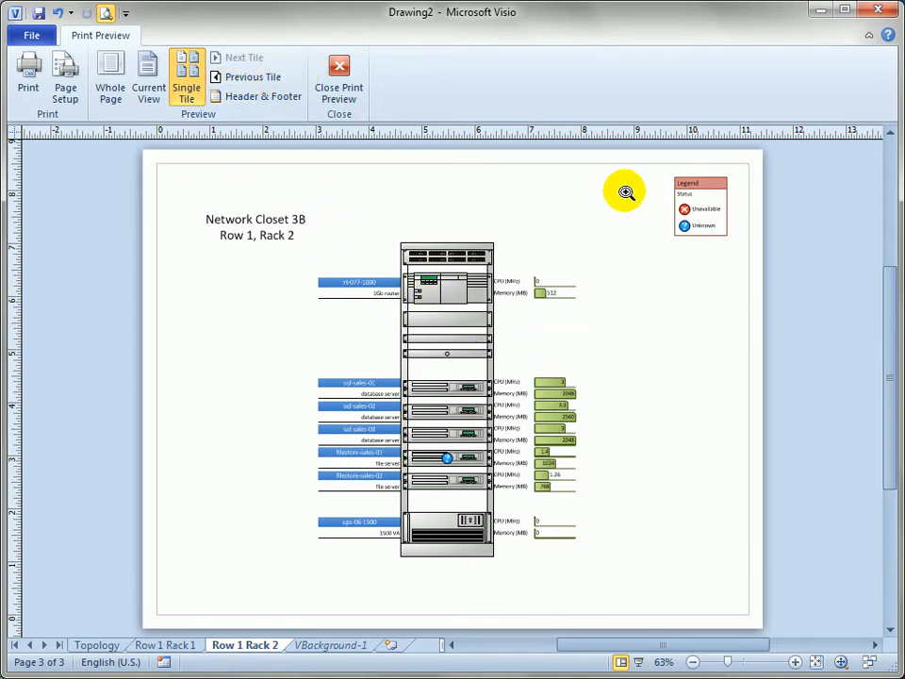
left_click(166, 646)
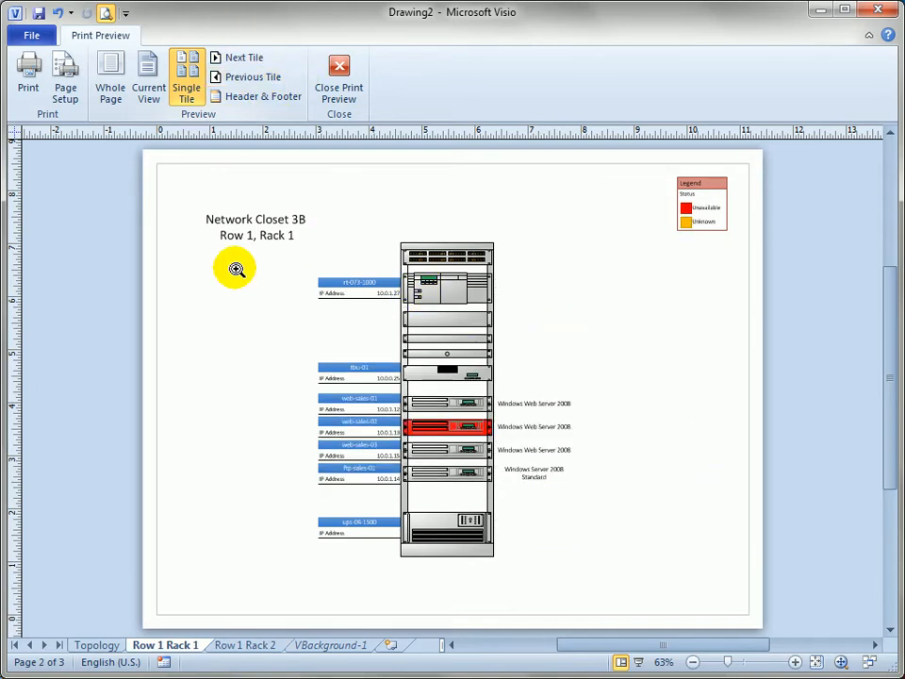
mouse_move(267, 113)
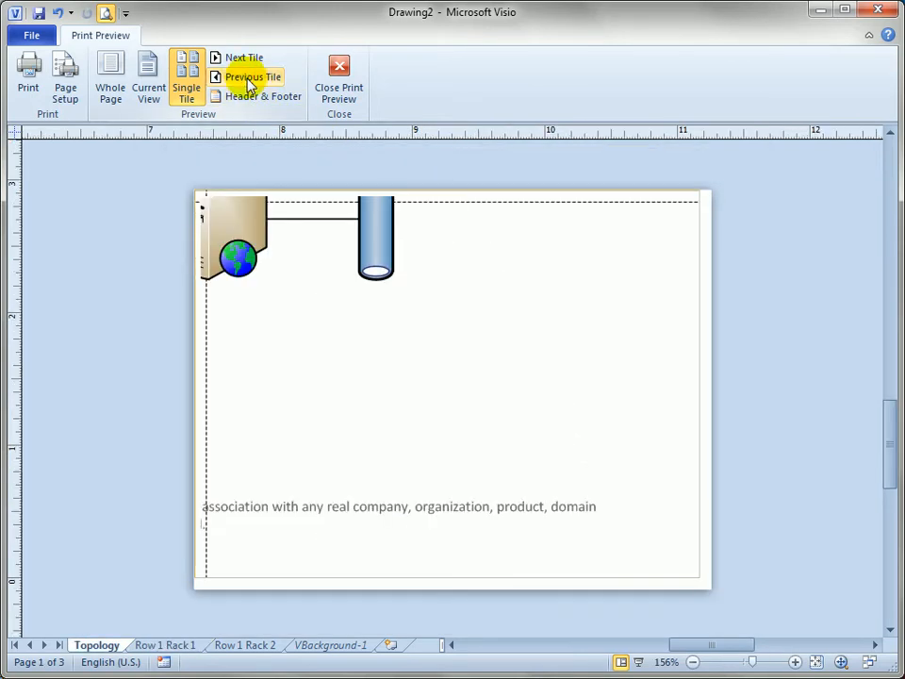
left_click(251, 76)
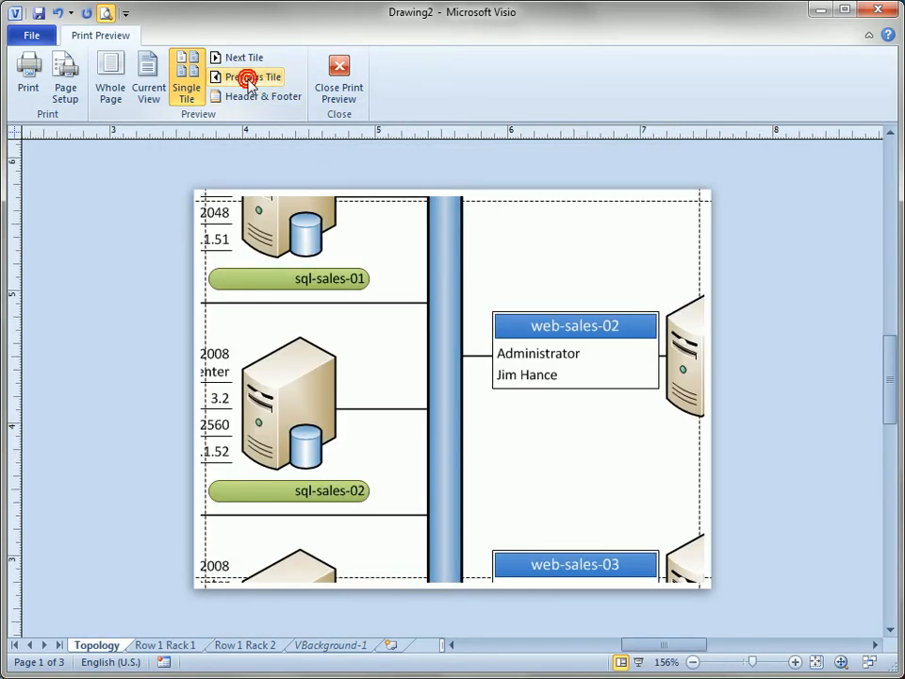
left_click(252, 76)
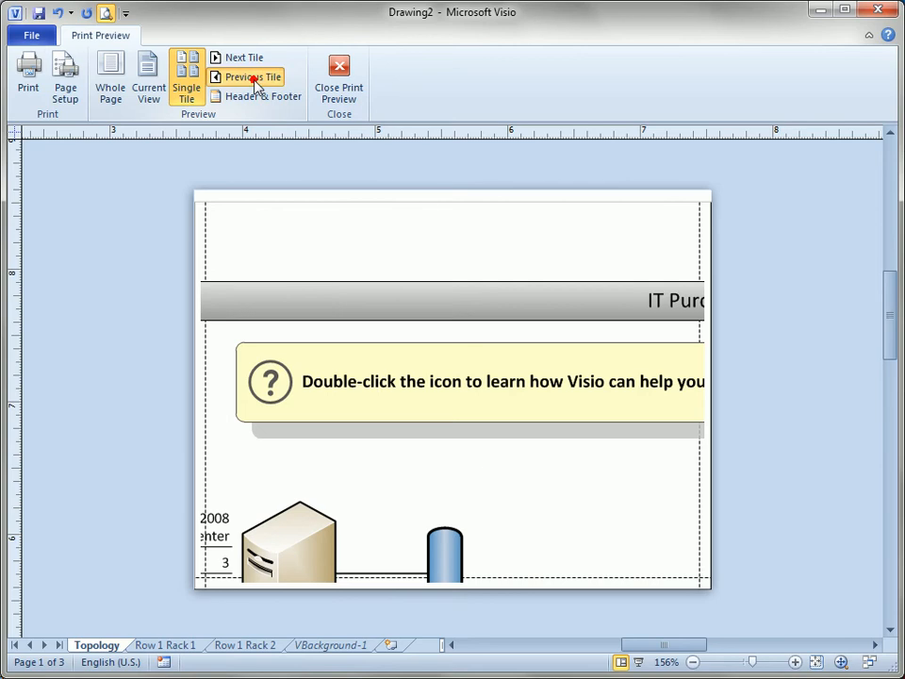
left_click(112, 78)
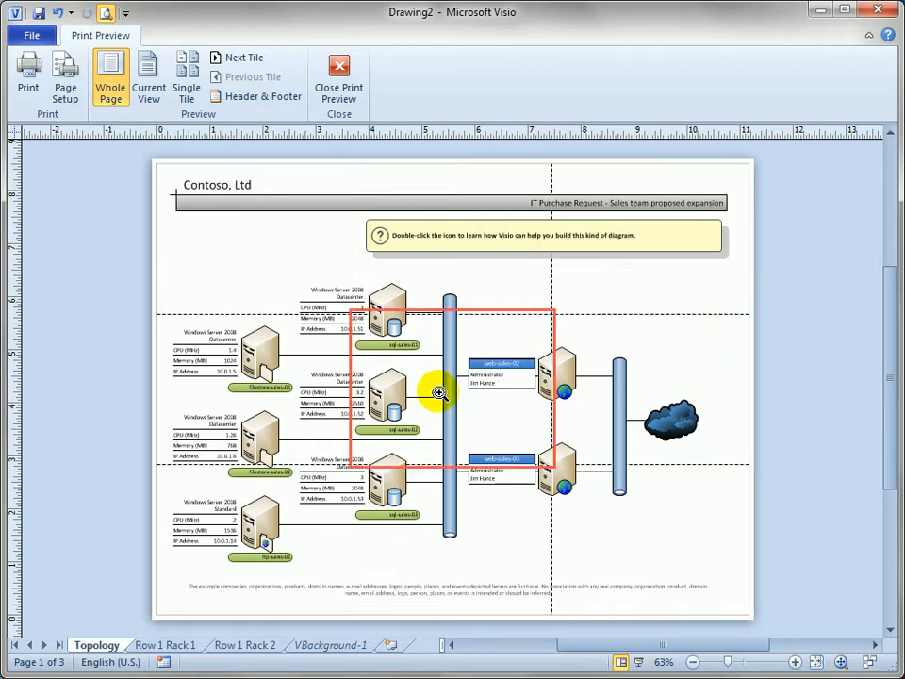
left_click(339, 68)
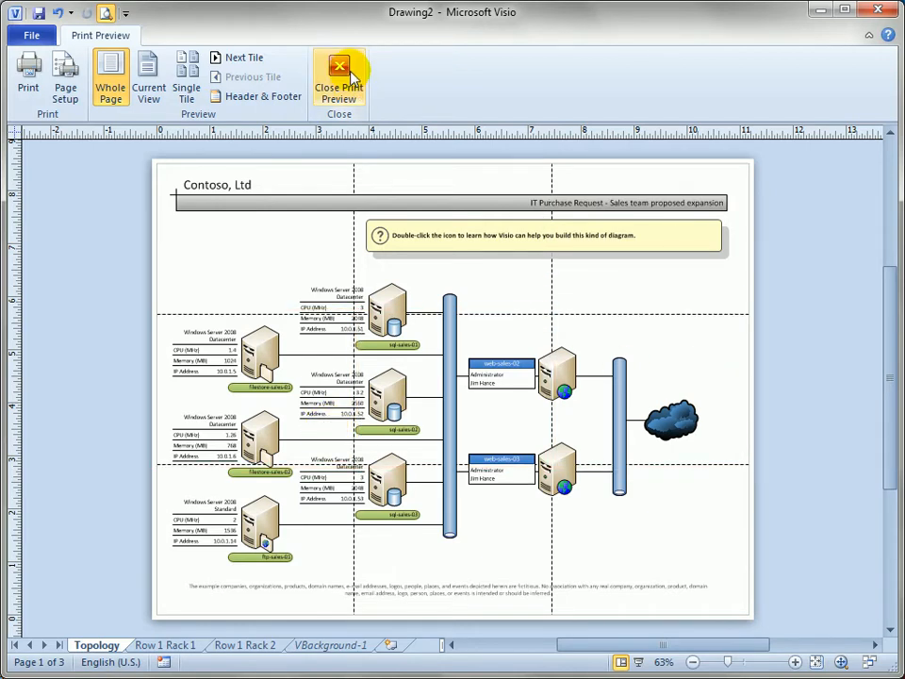
Step: Exit print preview back to the Topology editing view with the Design tools shown
left_click(336, 72)
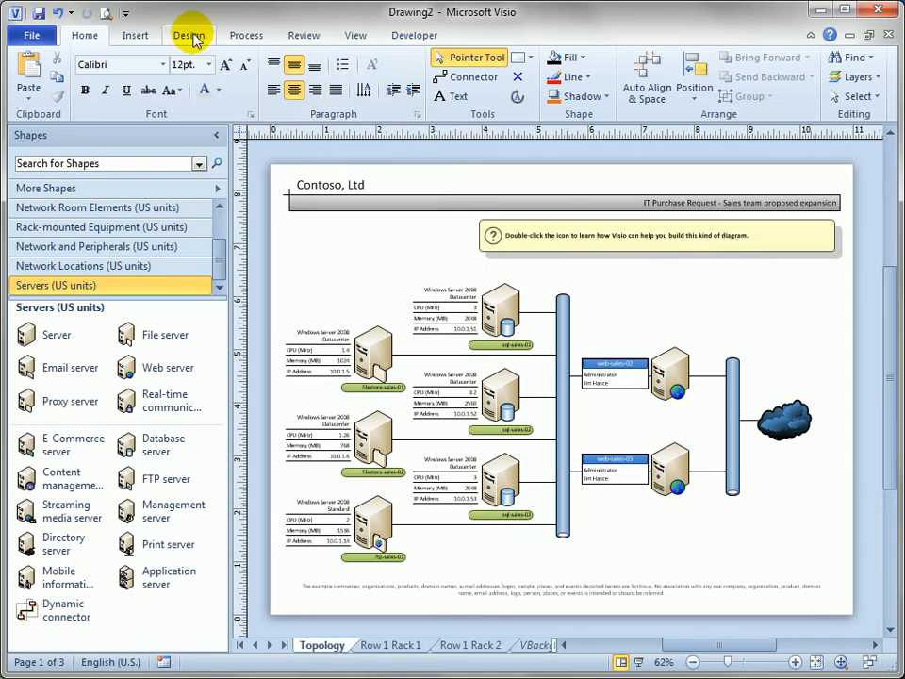
left_click(188, 36)
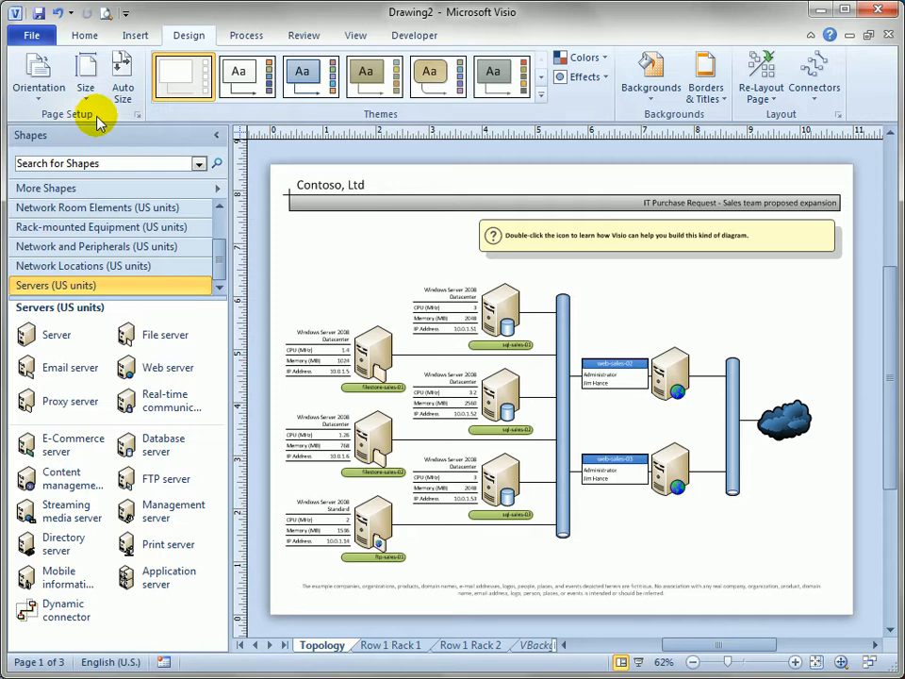
mouse_move(139, 121)
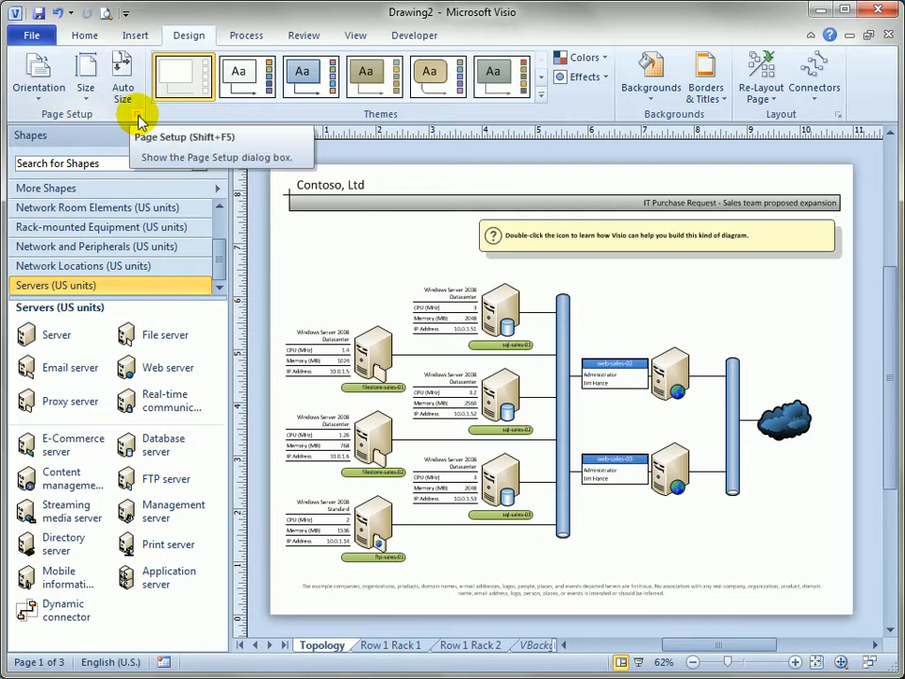
Step: Set Page Setup to fit the printout onto 3 by 3 sheets
left_click(137, 122)
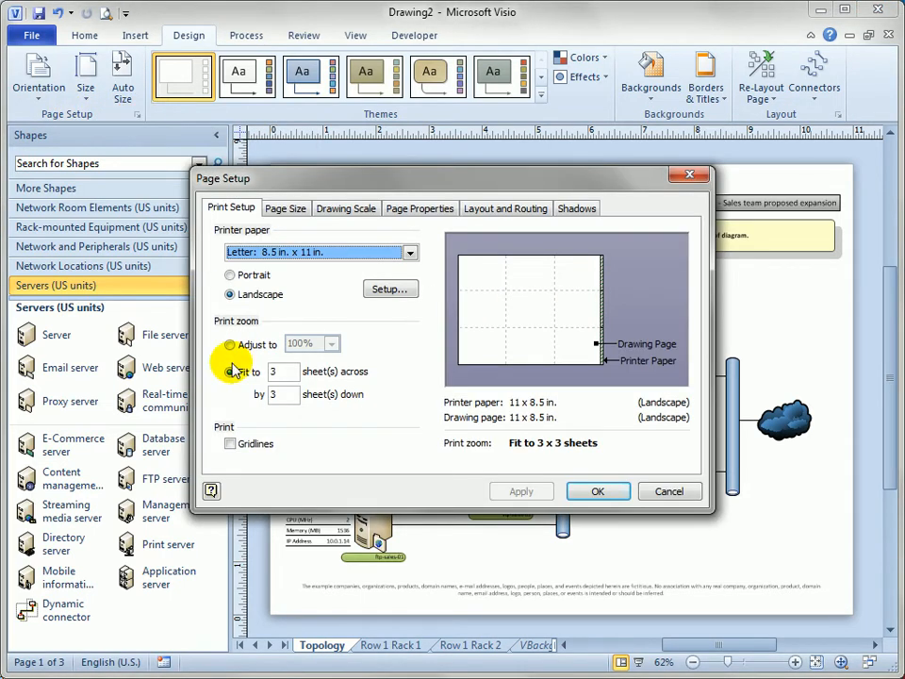
left_click(230, 371)
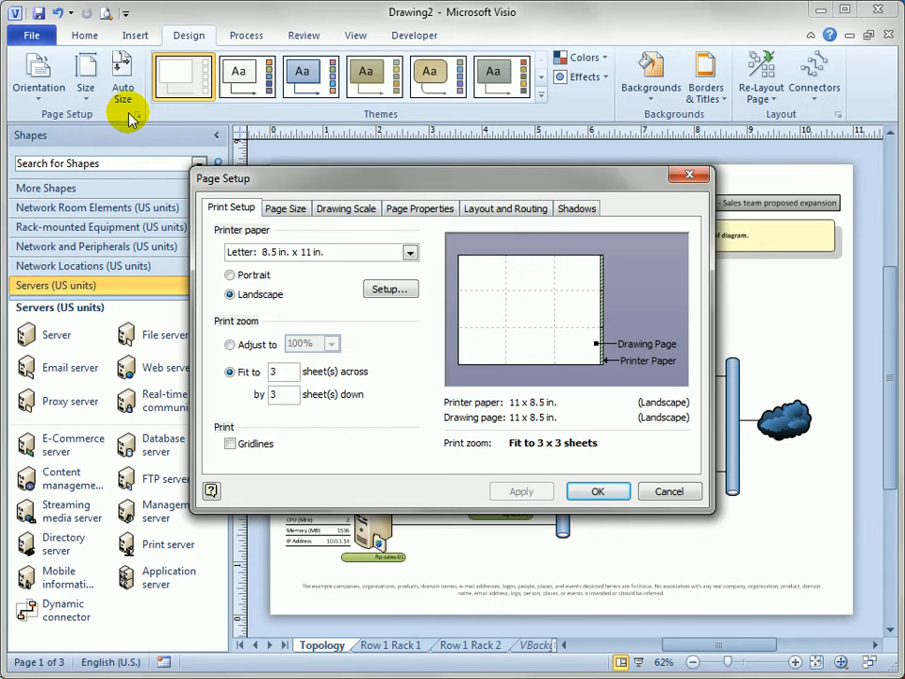
left_click(281, 371)
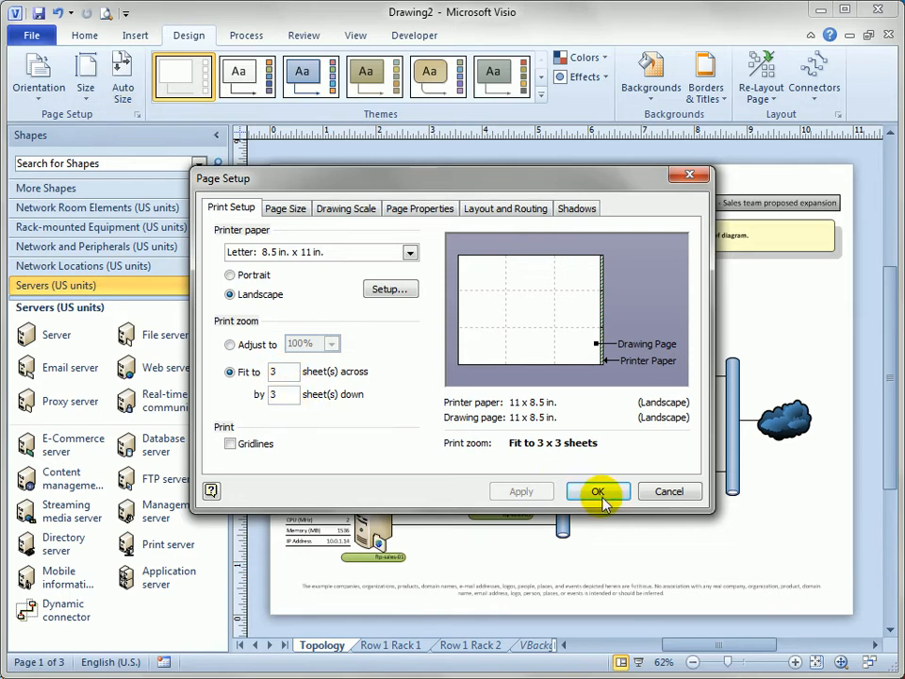
left_click(598, 491)
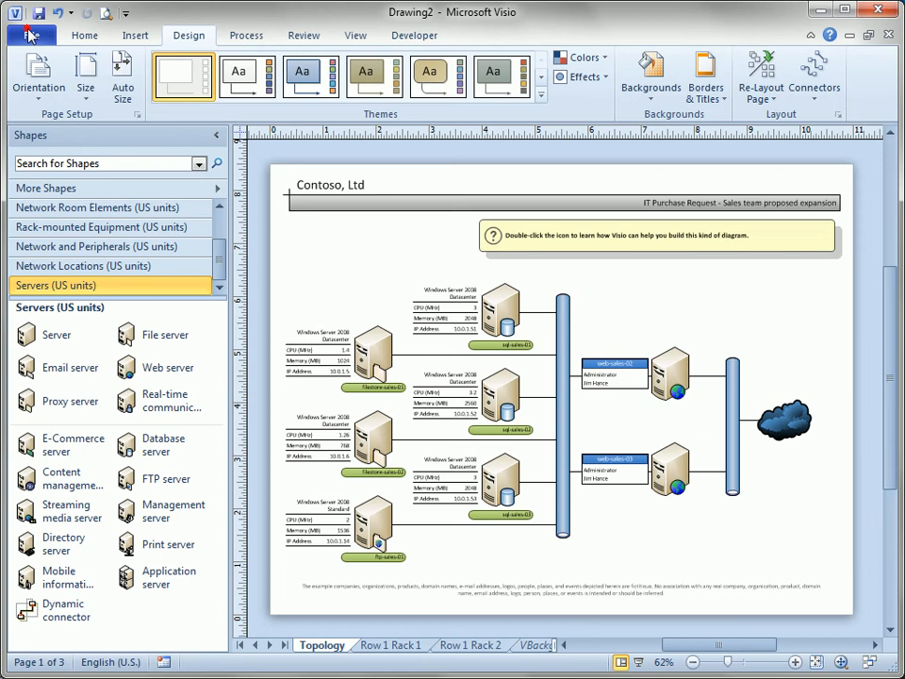
Step: Check the result in Print Preview, close it, and go to Row 1 Rack 1
left_click(26, 28)
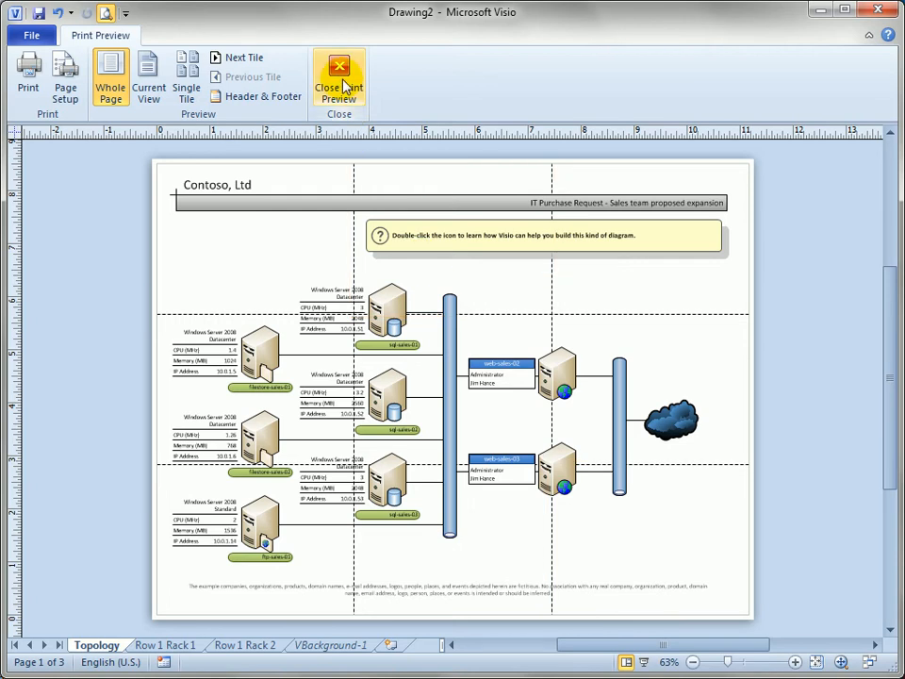
left_click(337, 70)
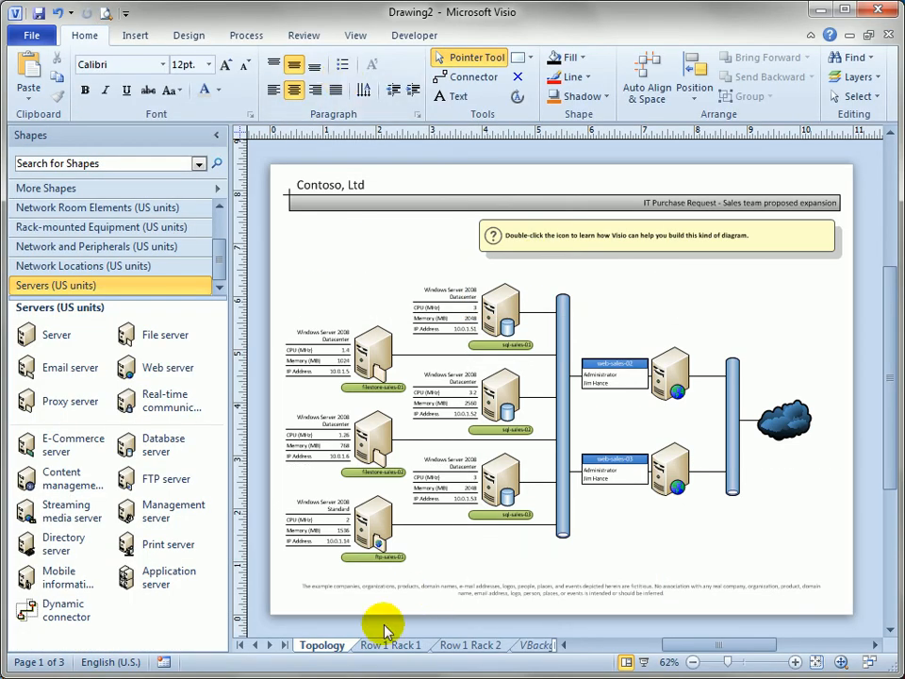
left_click(392, 646)
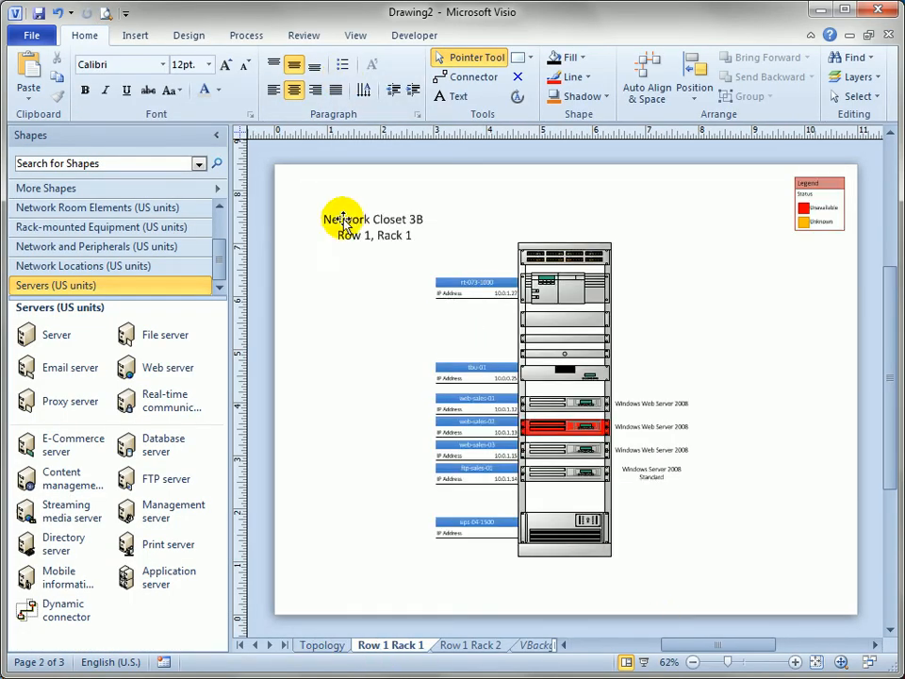
mouse_move(631, 231)
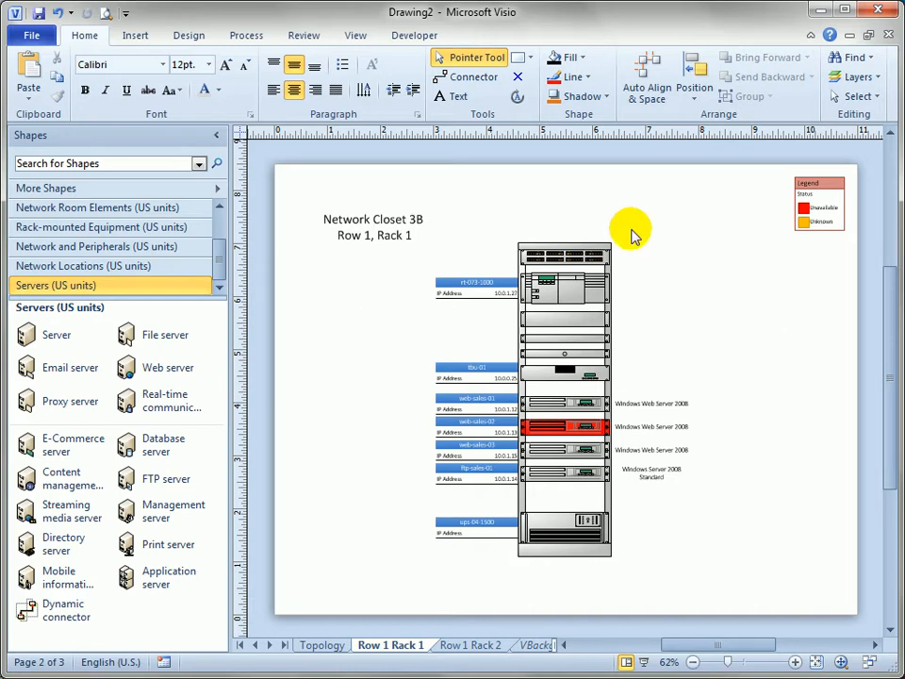
mouse_move(226, 27)
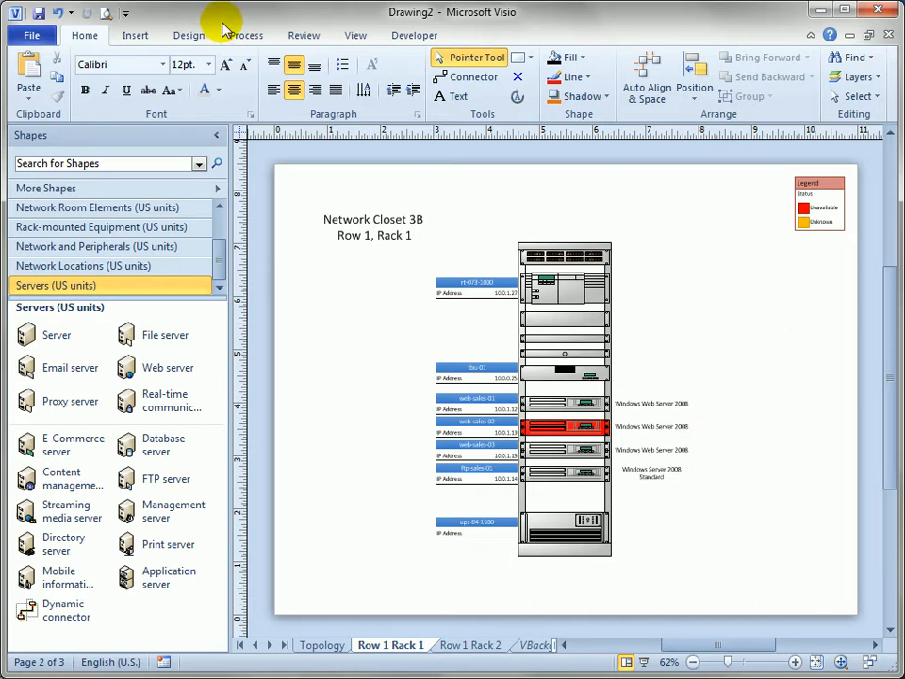
Step: Choose Portrait from Design > Orientation for the Row 1 Rack 1 page
left_click(188, 35)
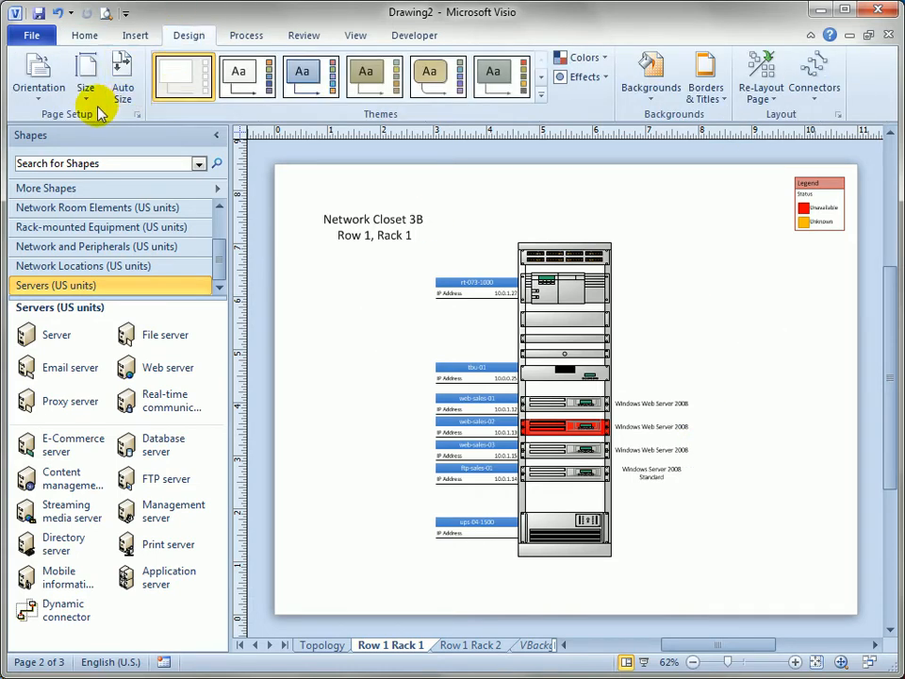
left_click(34, 74)
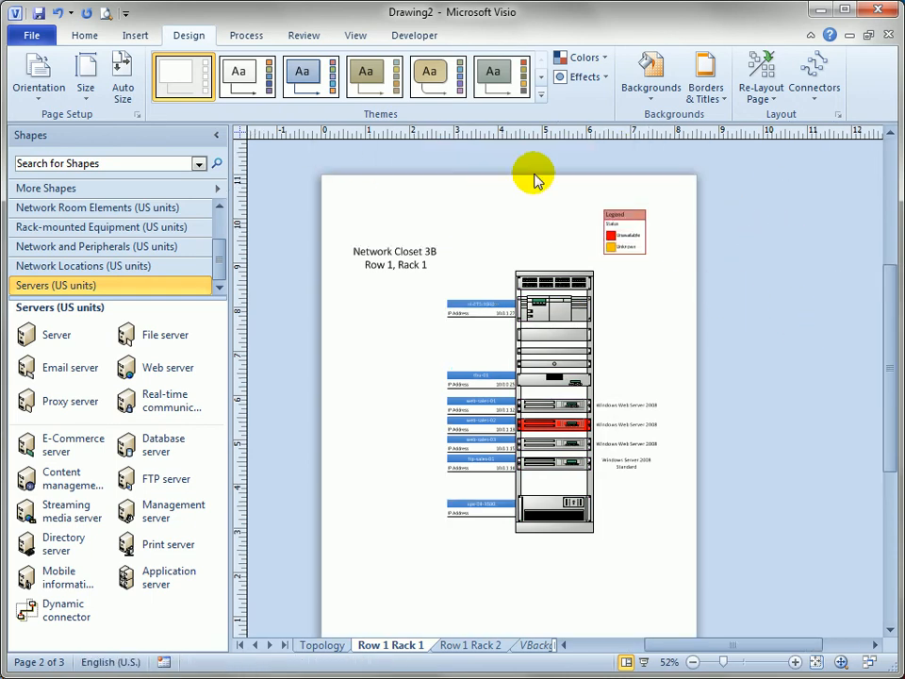
mouse_move(777, 290)
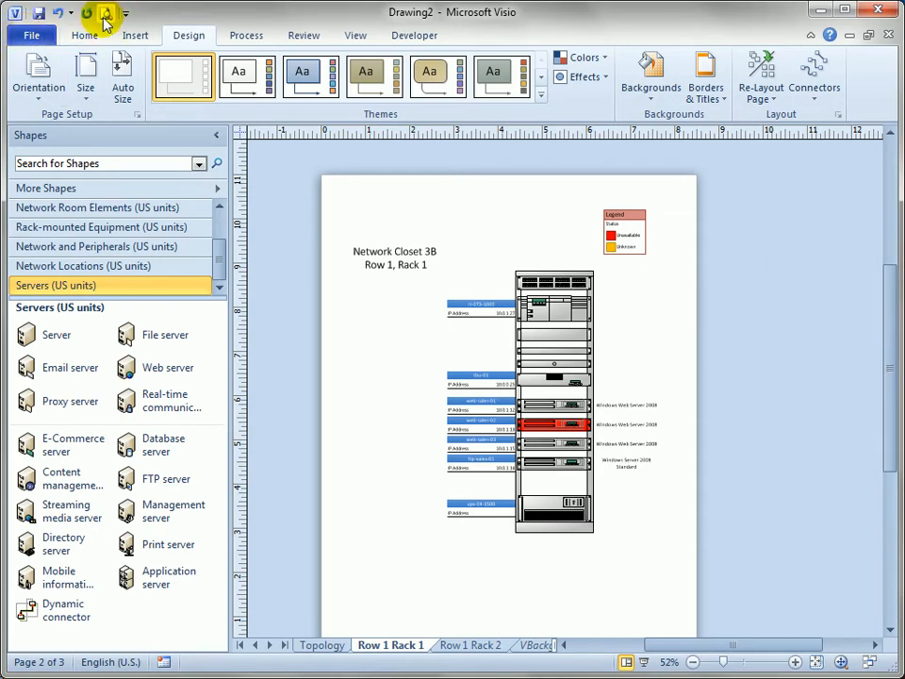
mouse_move(105, 17)
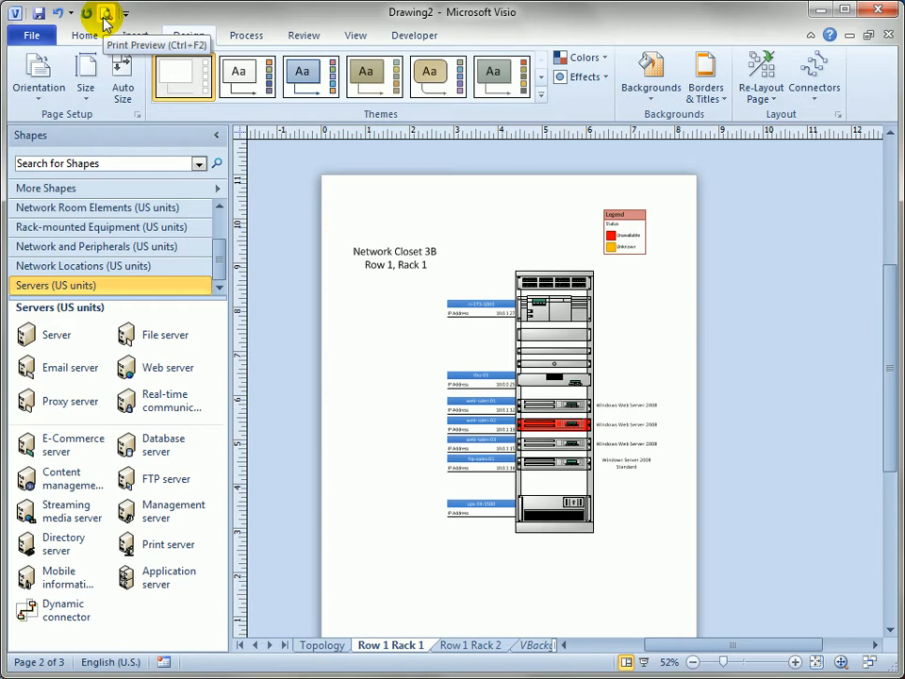
Step: Preview the portrait Row 1 Rack 1 page with the Quick Access Toolbar Print Preview button
left_click(125, 10)
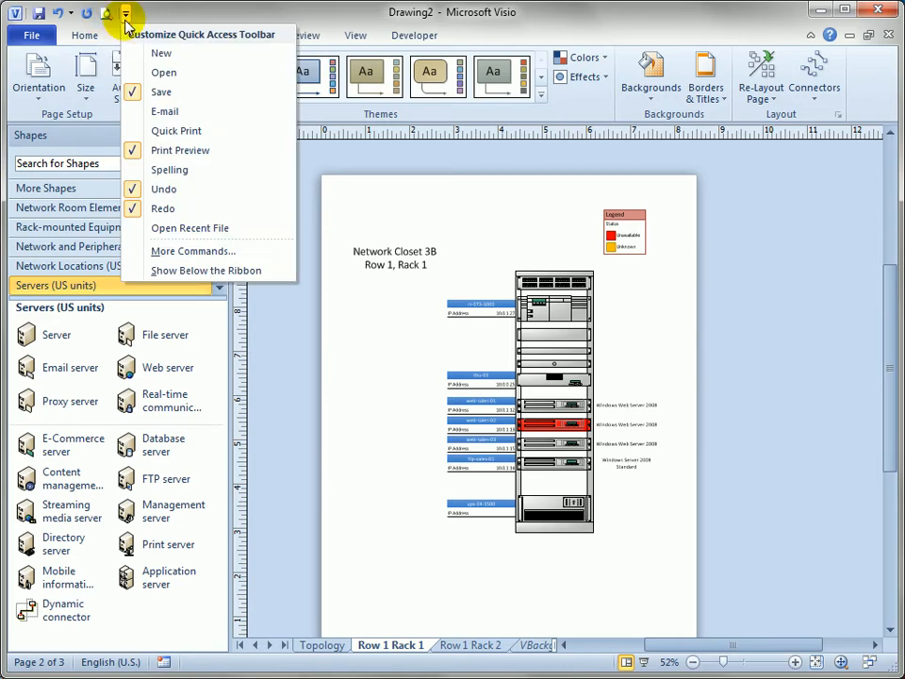
mouse_move(222, 155)
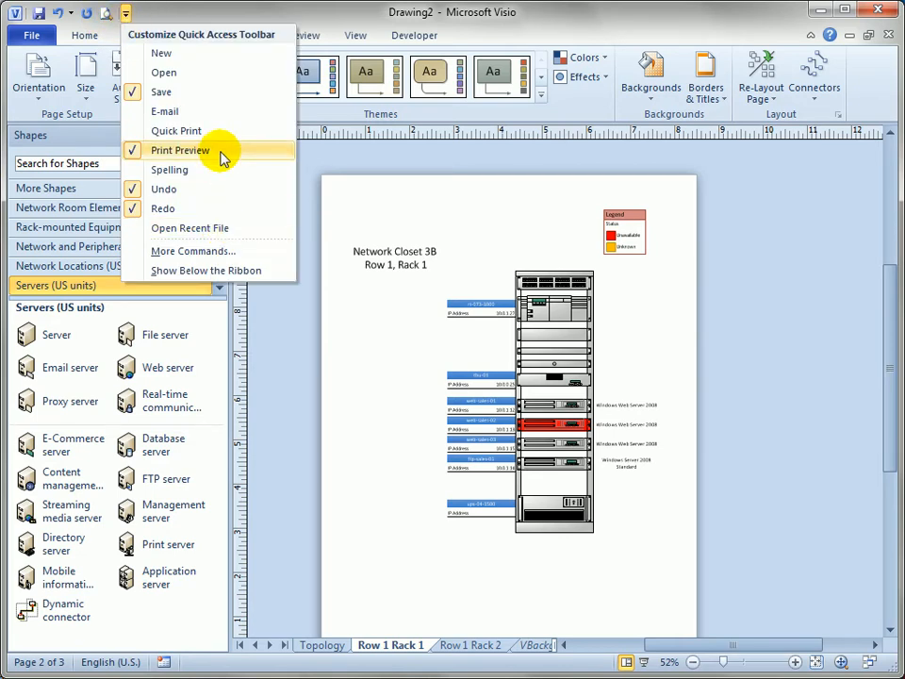
mouse_move(219, 58)
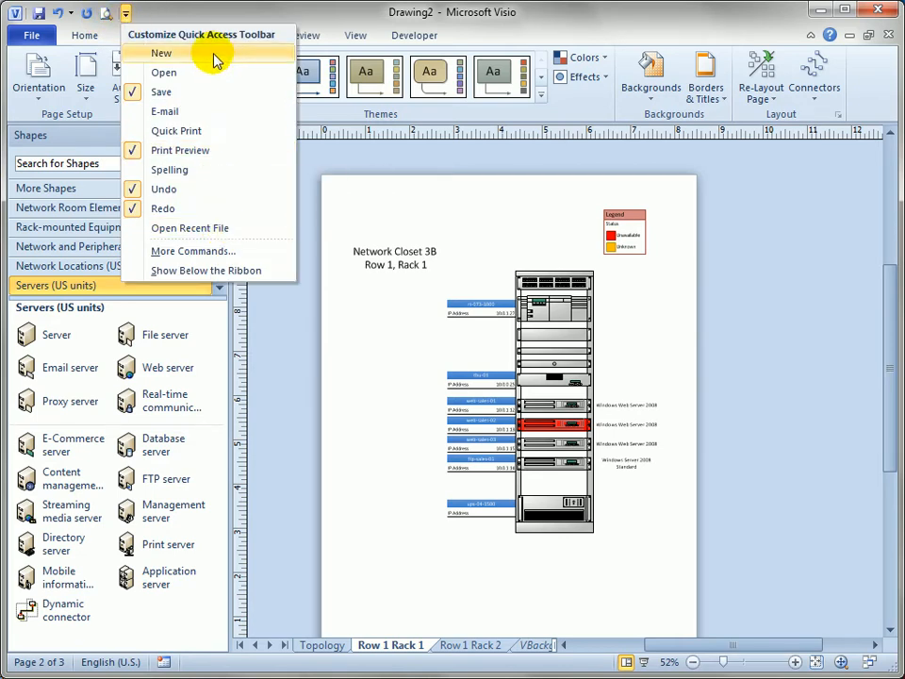
mouse_move(217, 208)
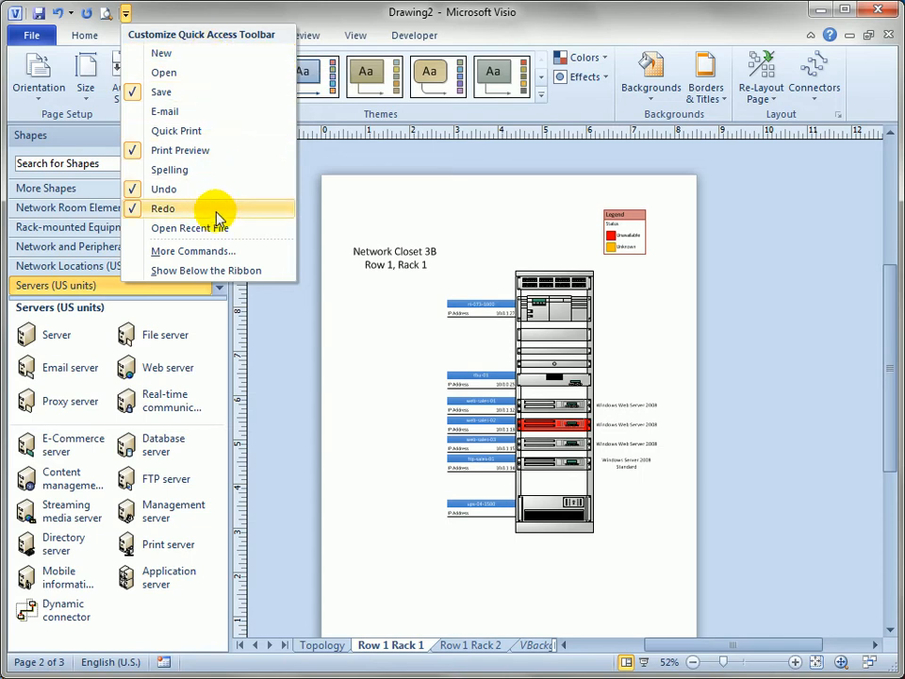
mouse_move(241, 234)
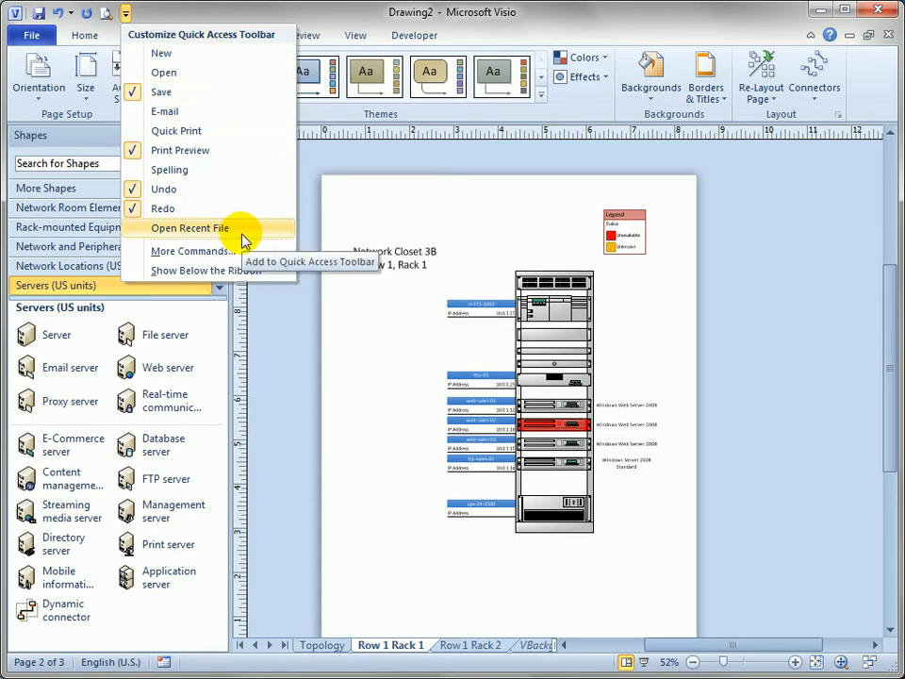
mouse_move(238, 250)
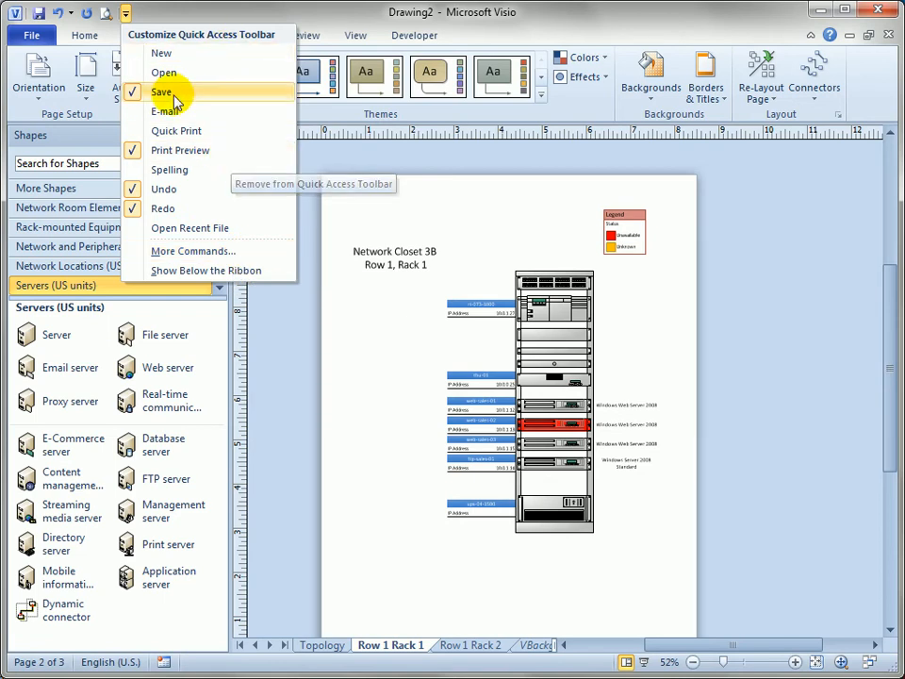
left_click(111, 12)
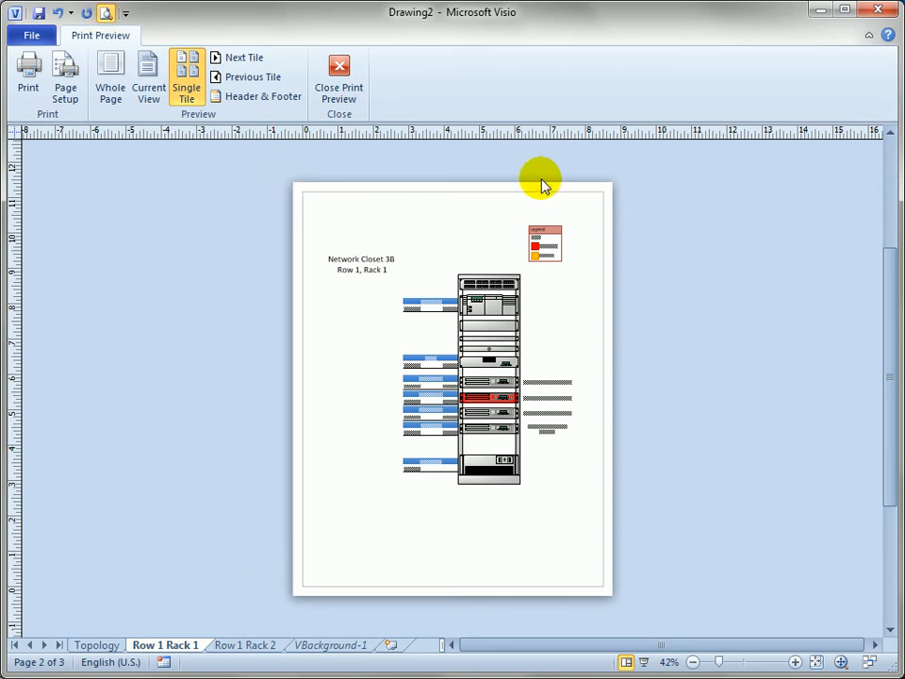
mouse_move(335, 584)
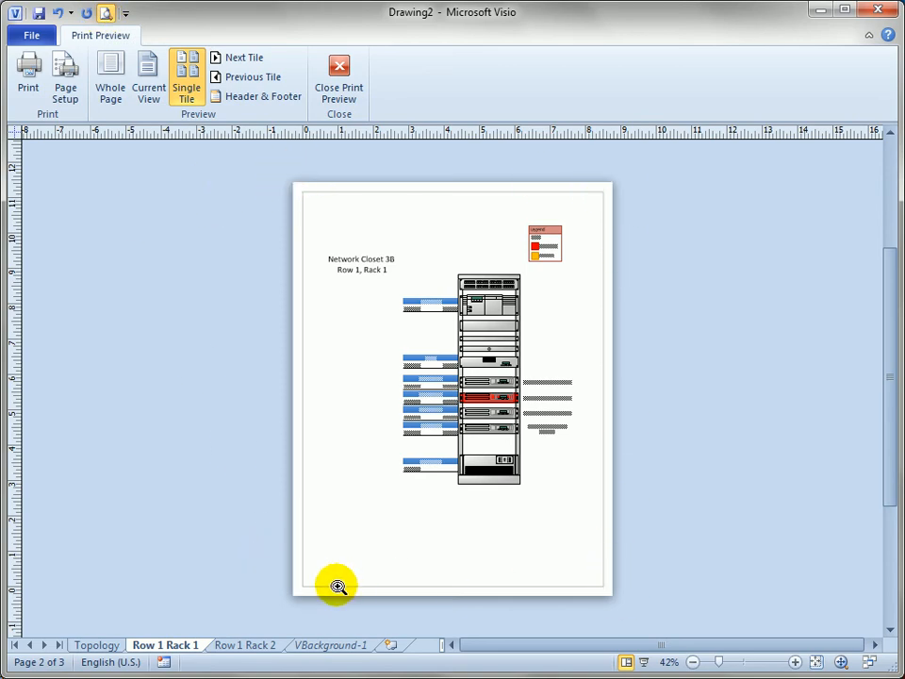
mouse_move(353, 593)
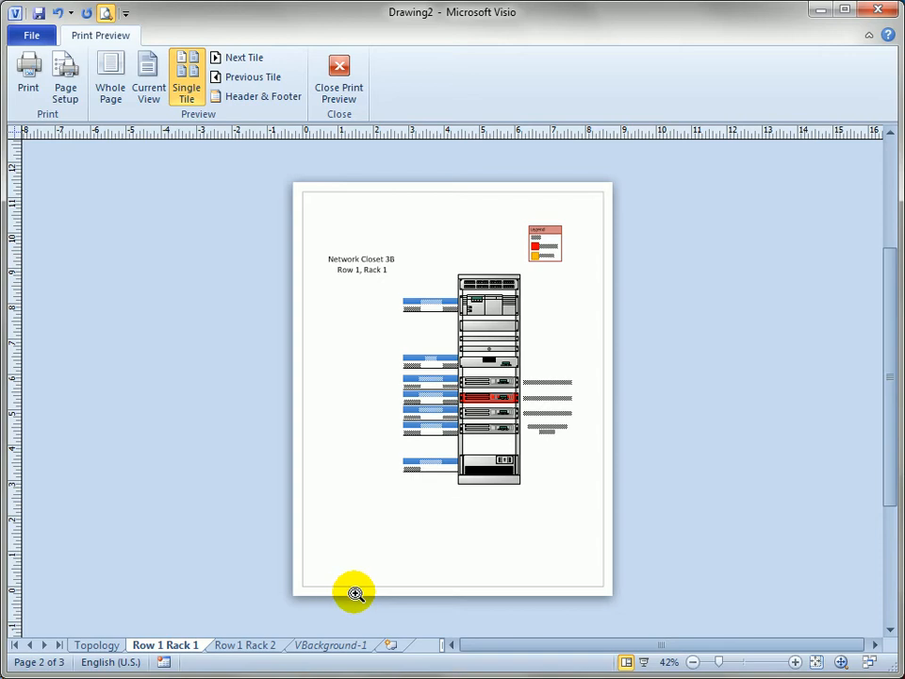
mouse_move(306, 174)
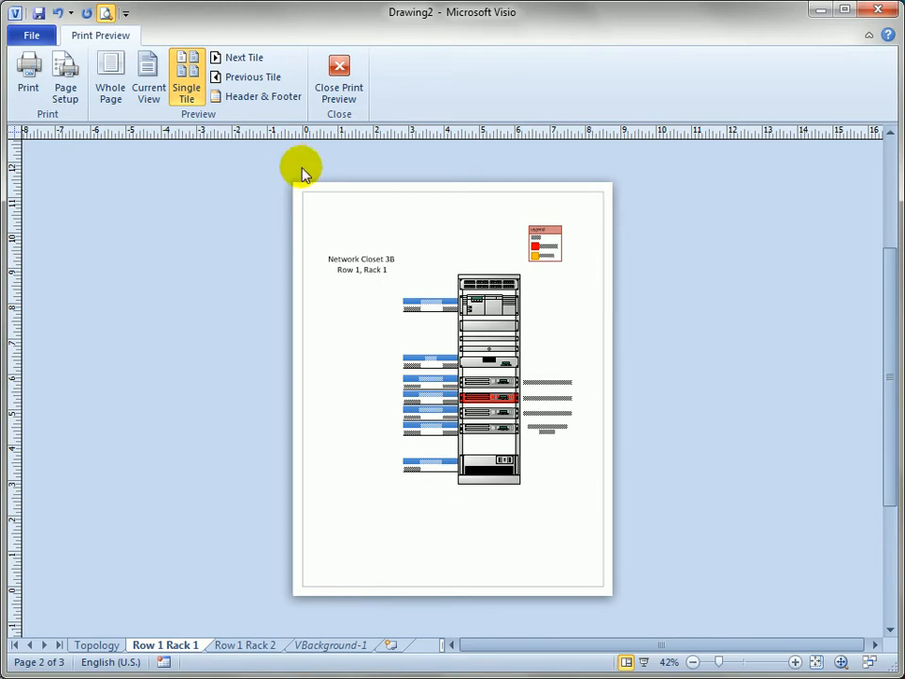
Step: Advance the preview through Row 1 Rack 2 to Topology and show the whole Topology page
left_click(237, 55)
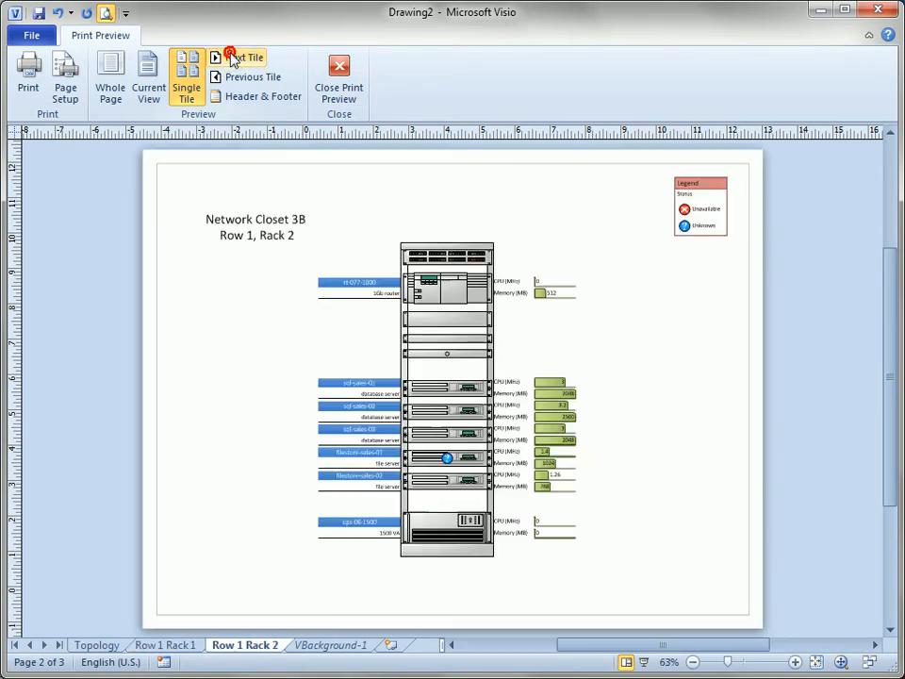
left_click(224, 73)
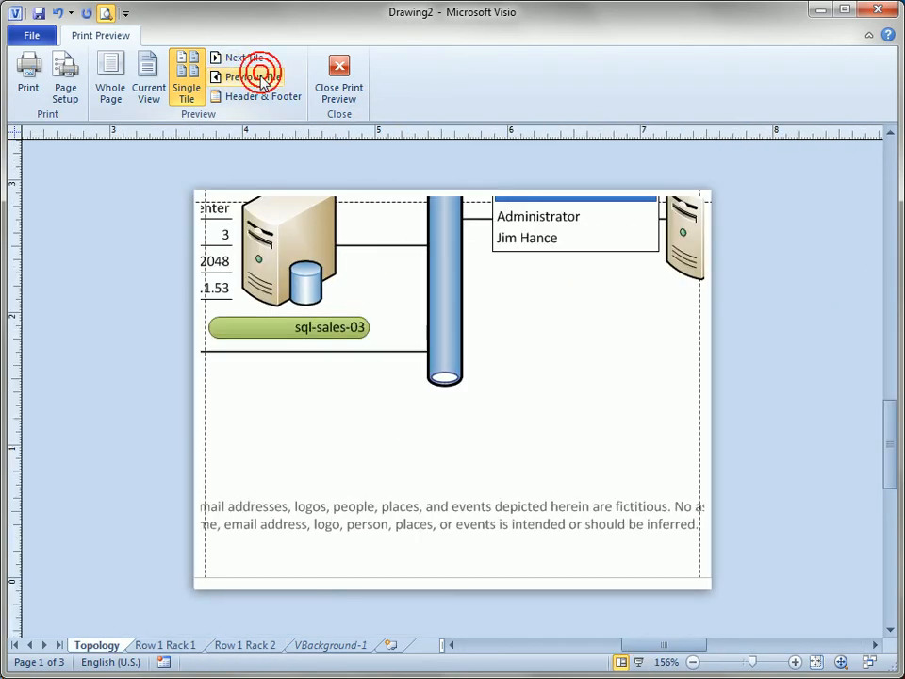
left_click(112, 80)
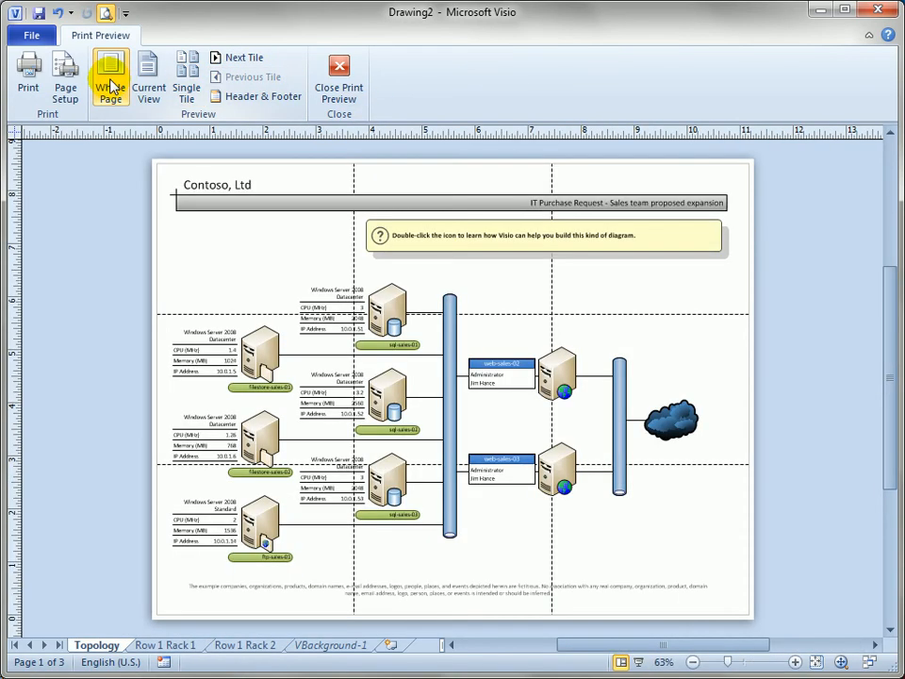
Step: Close Print Preview and bring up the Design tab's page options
left_click(338, 85)
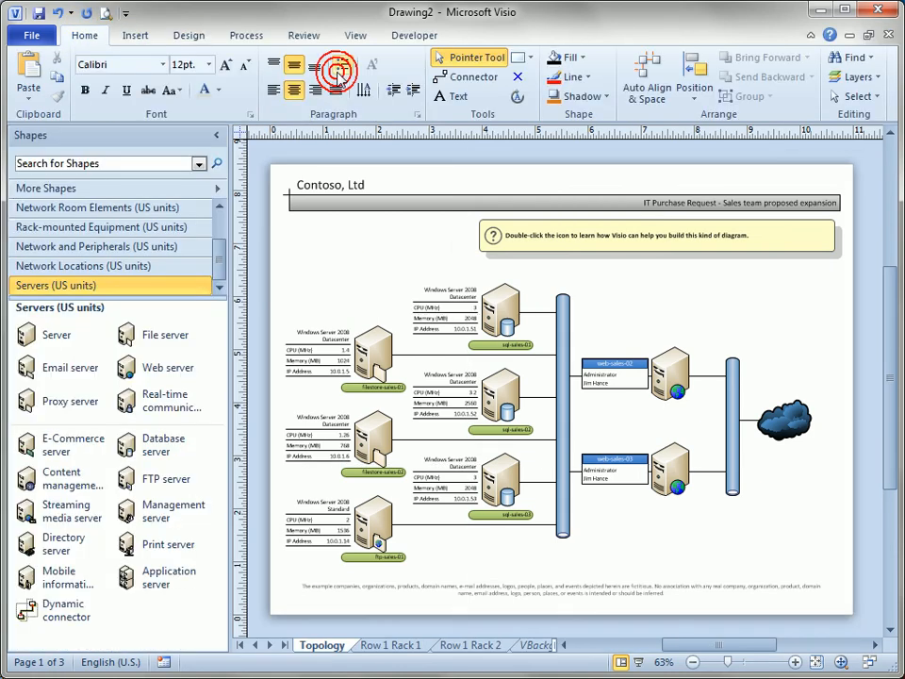
left_click(188, 35)
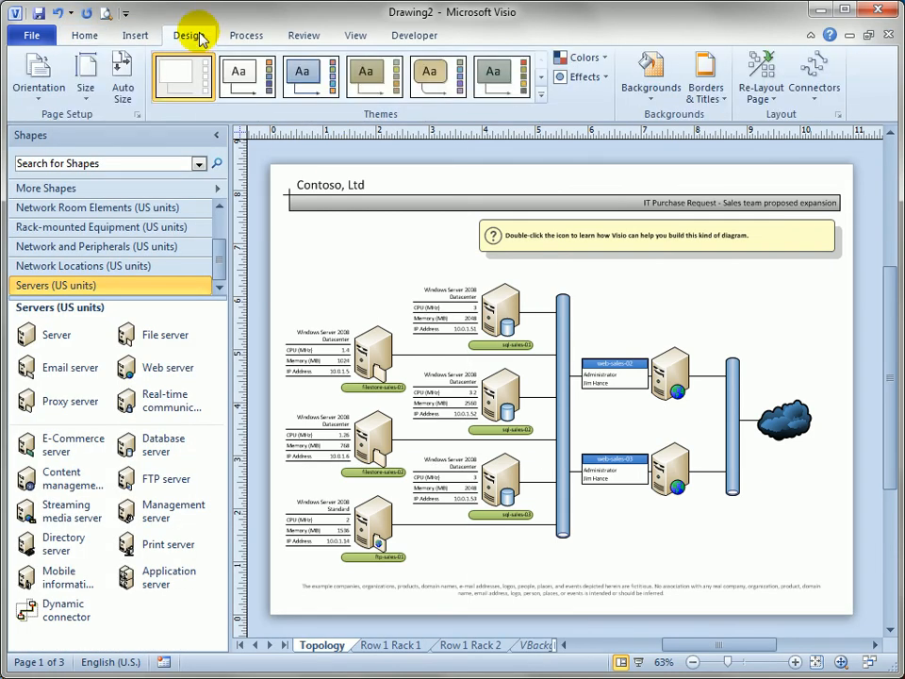
left_click(37, 76)
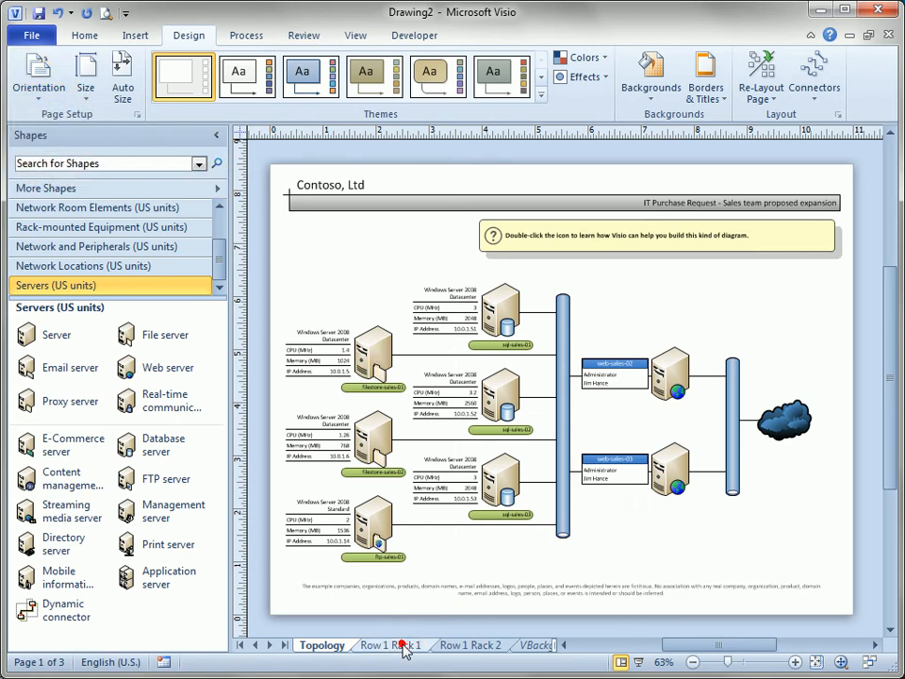
Step: Check the Topology and Row 1 Rack 2 page tabs, ending on the portrait Row 1 Rack 1 page
left_click(386, 644)
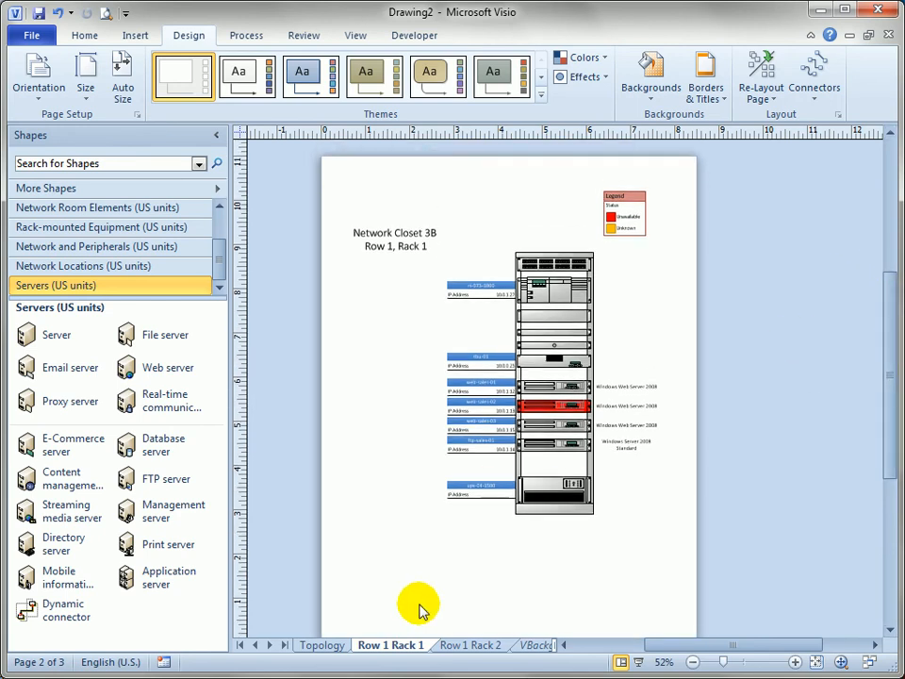
mouse_move(324, 644)
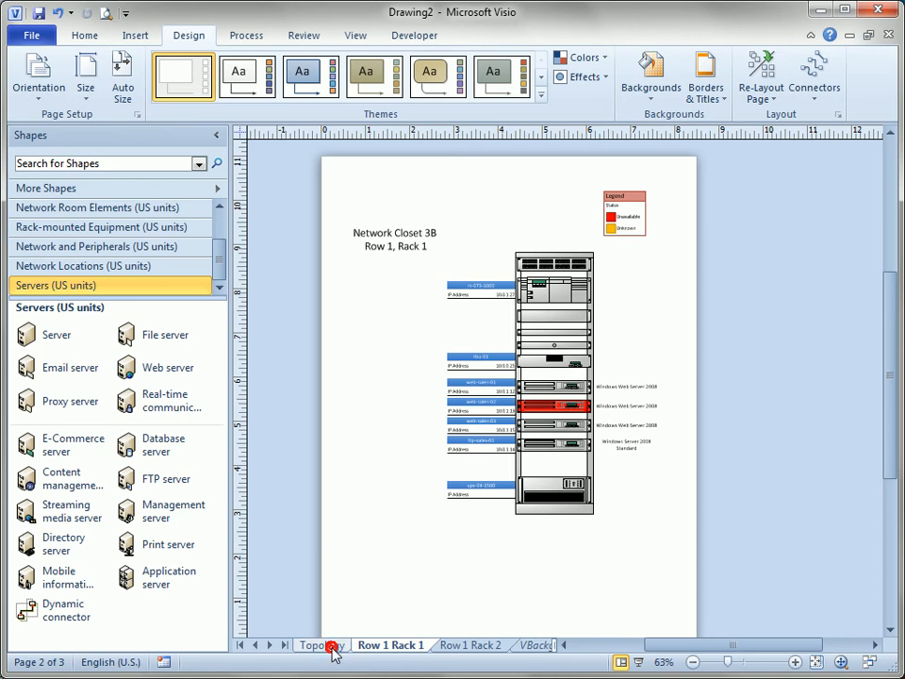
left_click(324, 643)
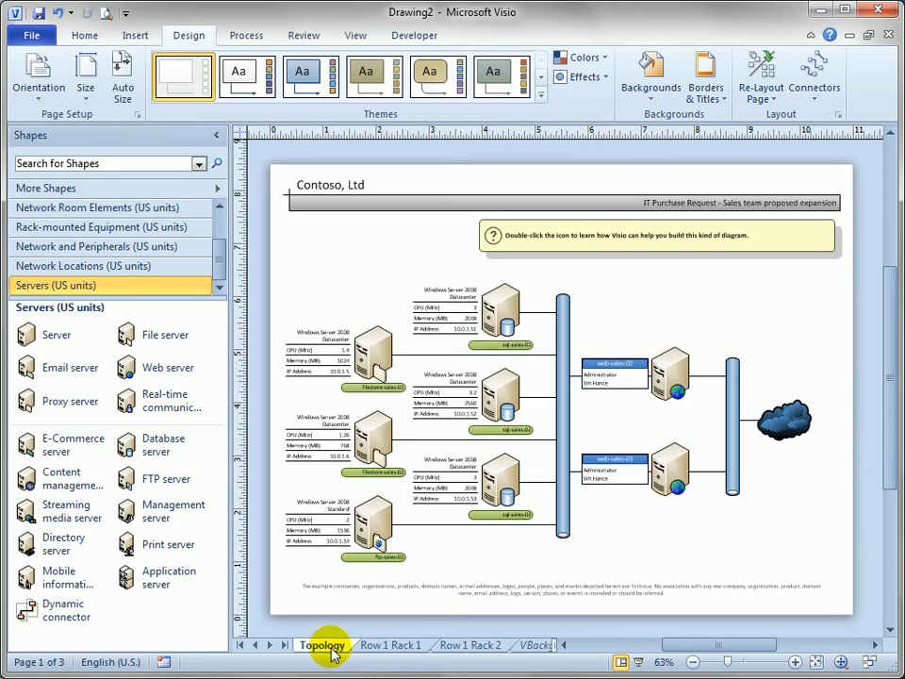
left_click(480, 645)
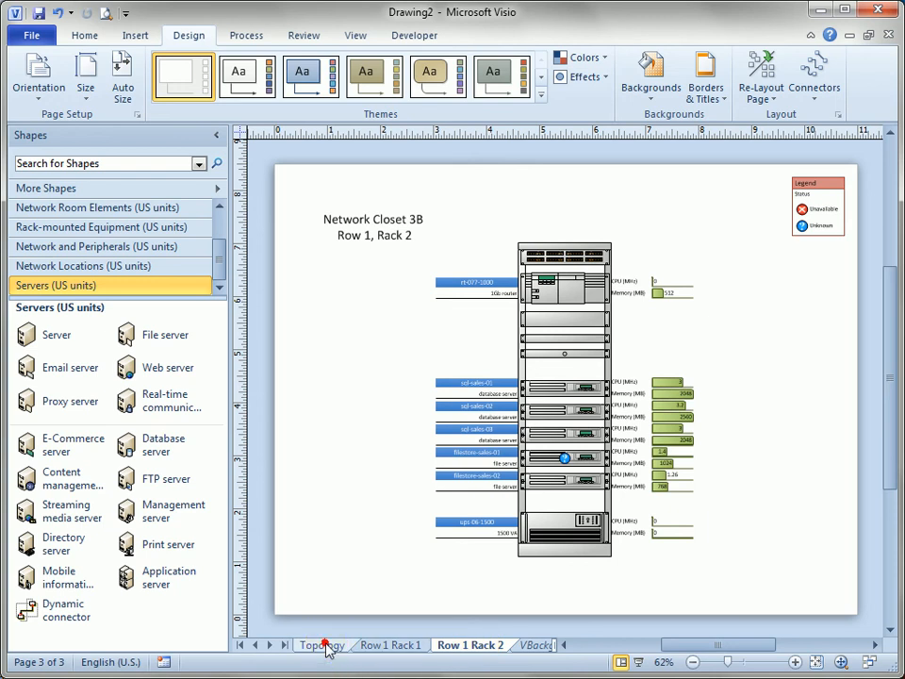
left_click(387, 645)
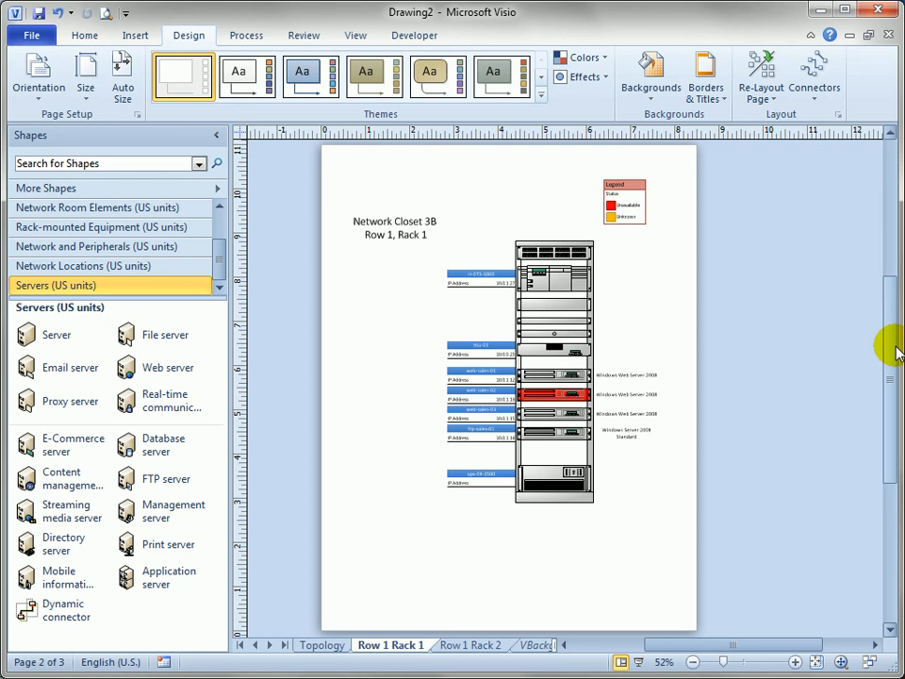
mouse_move(803, 259)
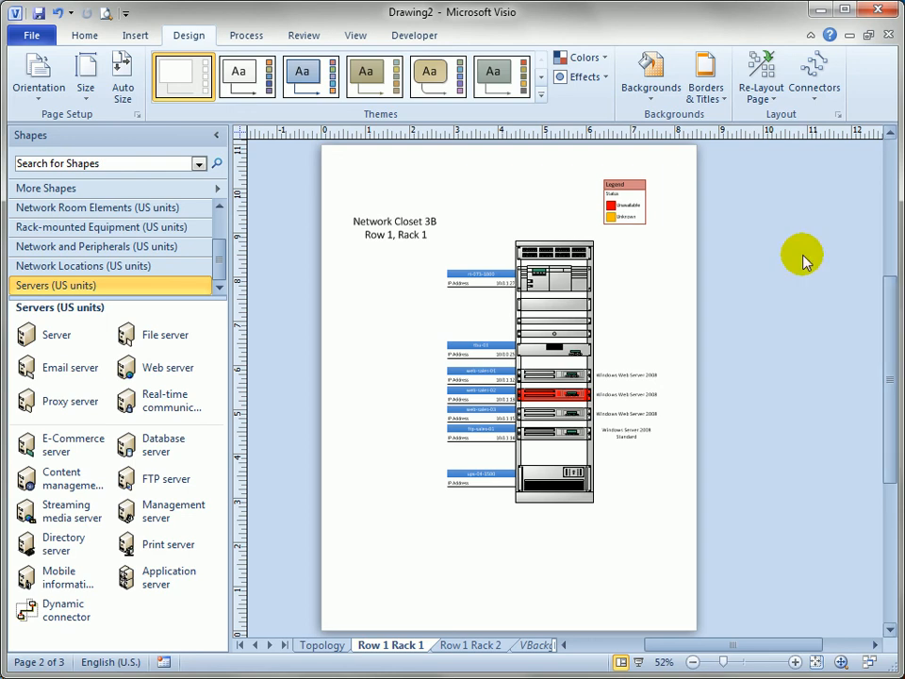
mouse_move(851, 261)
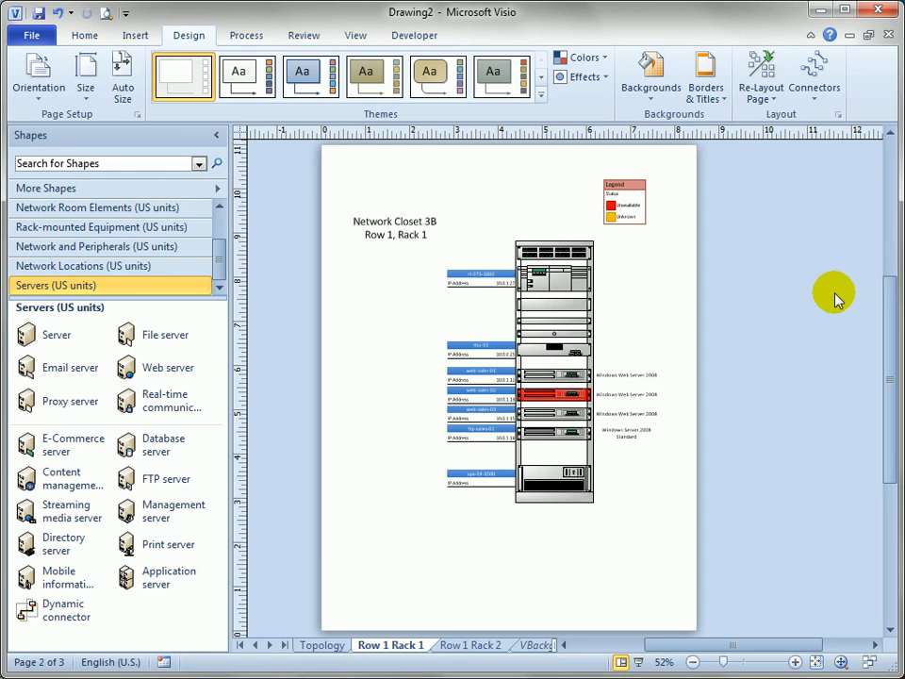
mouse_move(867, 333)
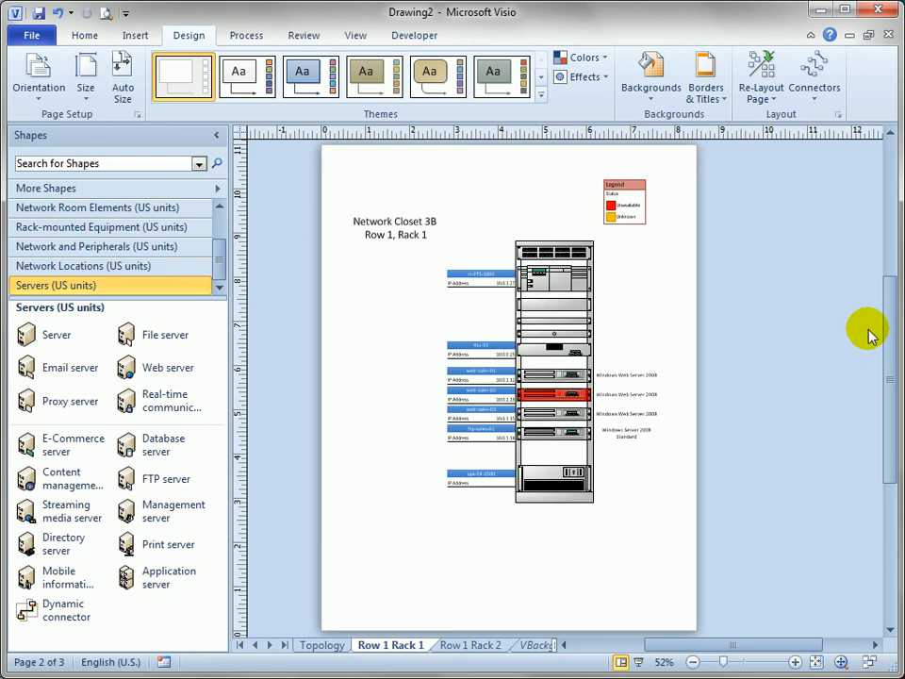